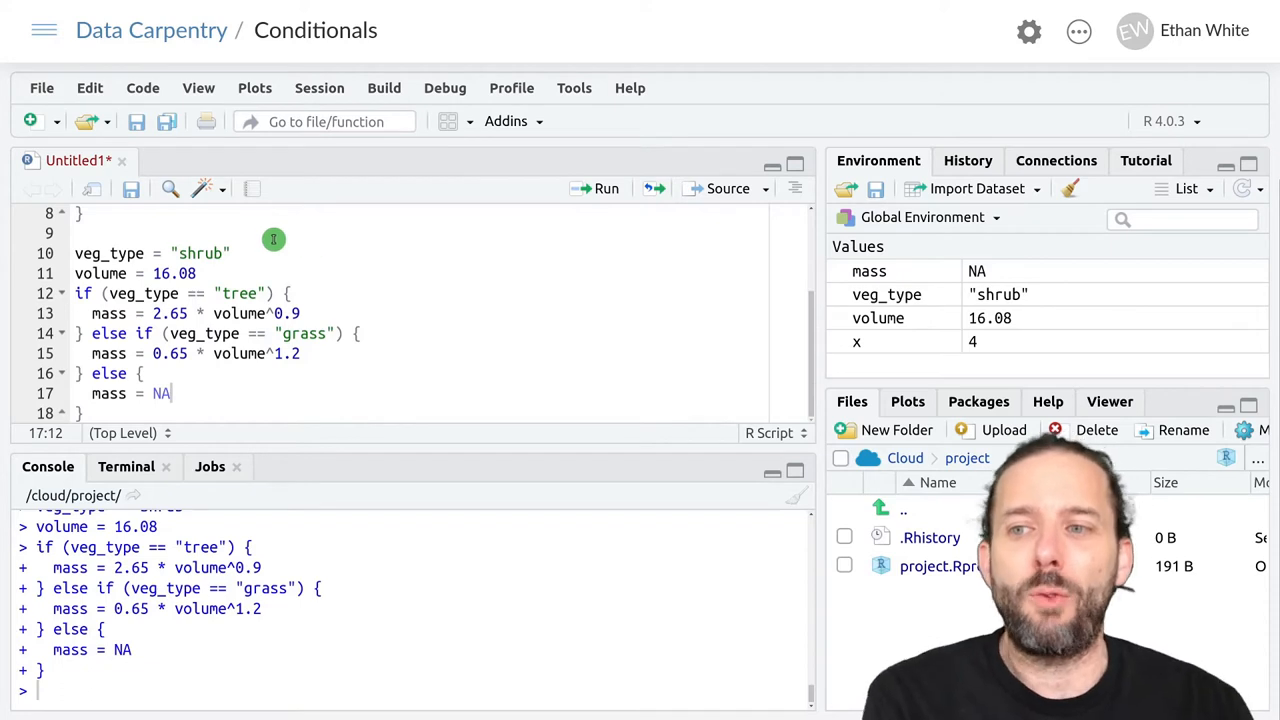
mouse_move(370, 376)
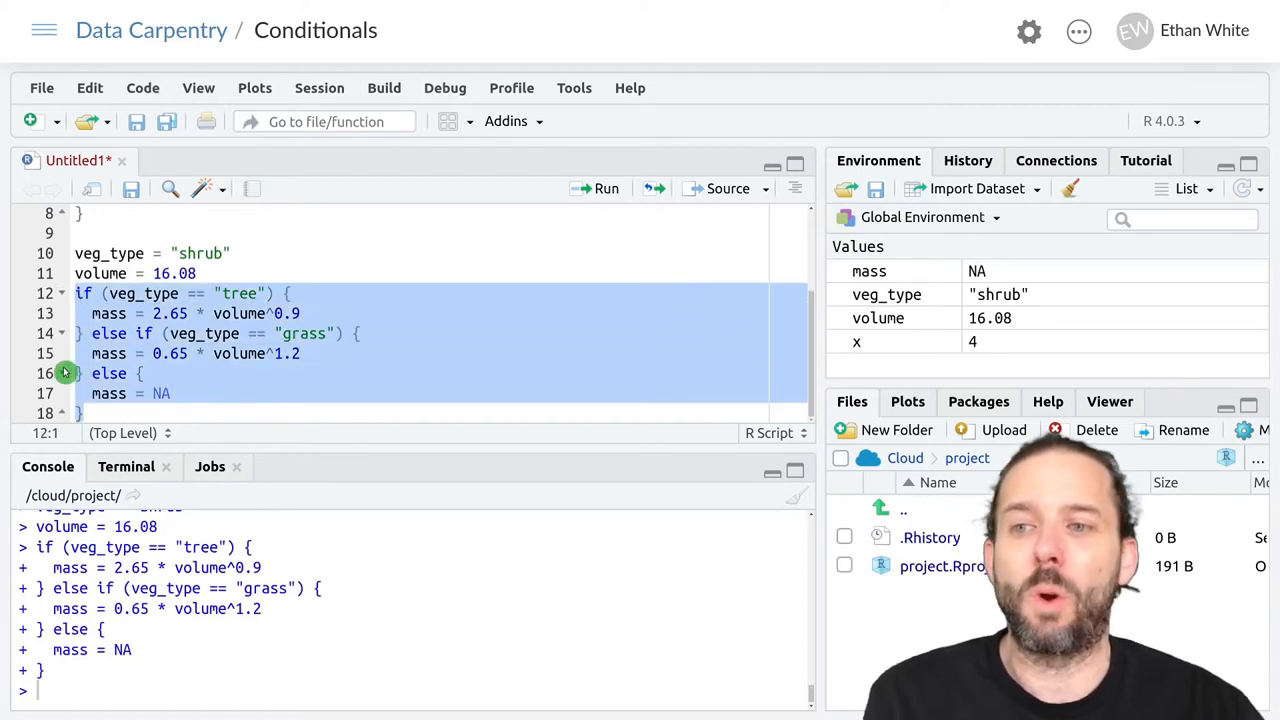
mouse_move(284, 332)
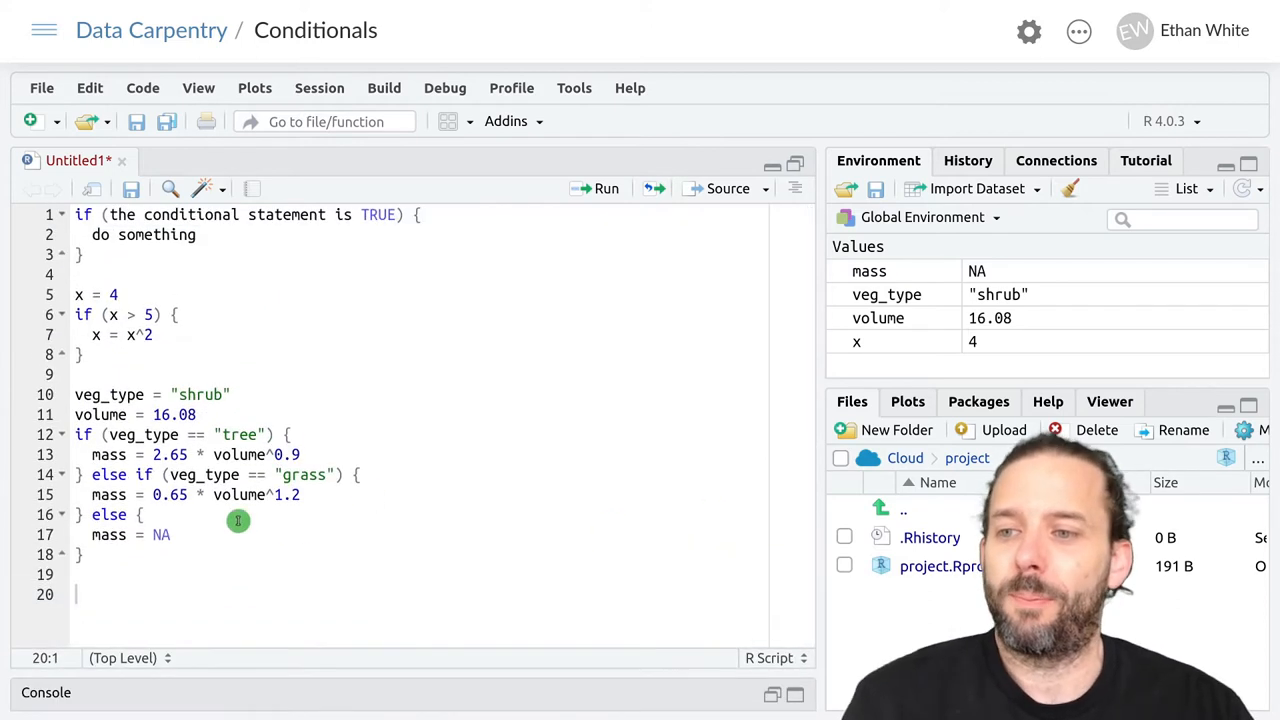
mouse_move(452, 494)
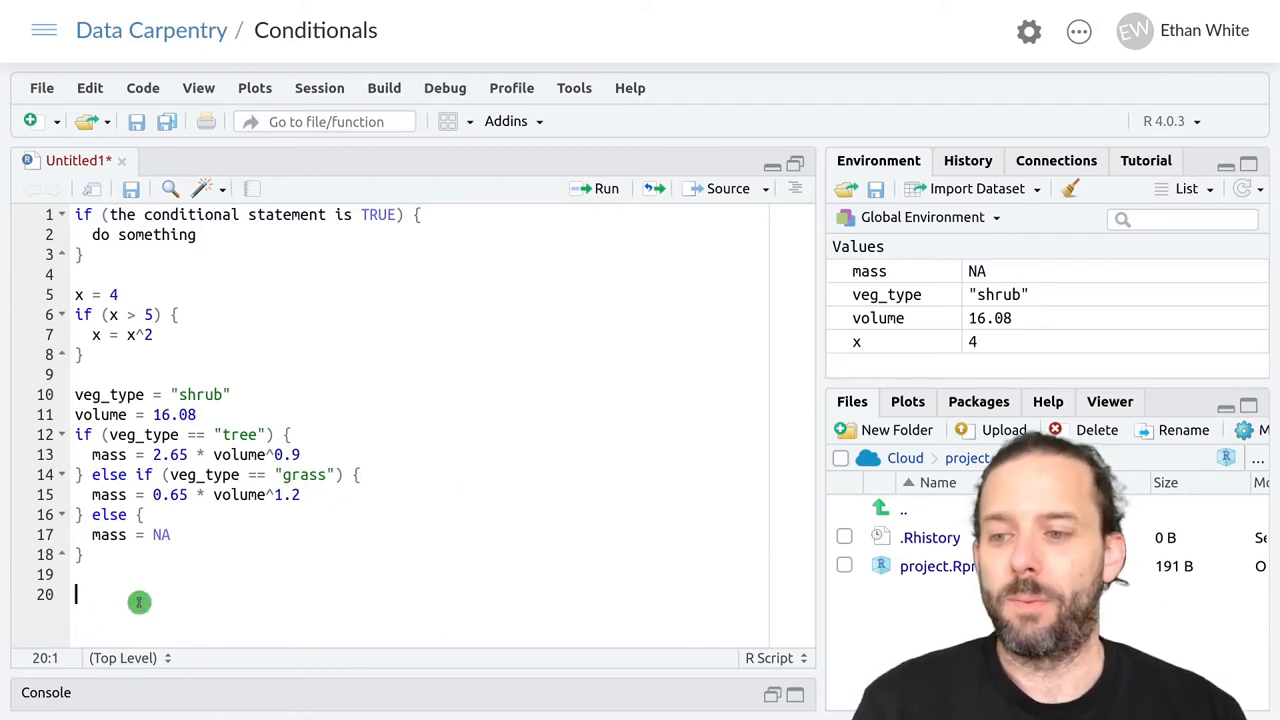
Step: Write the header est_mass = function(volume, veg_type) {} on line 20 with an empty body
text(est_mass)
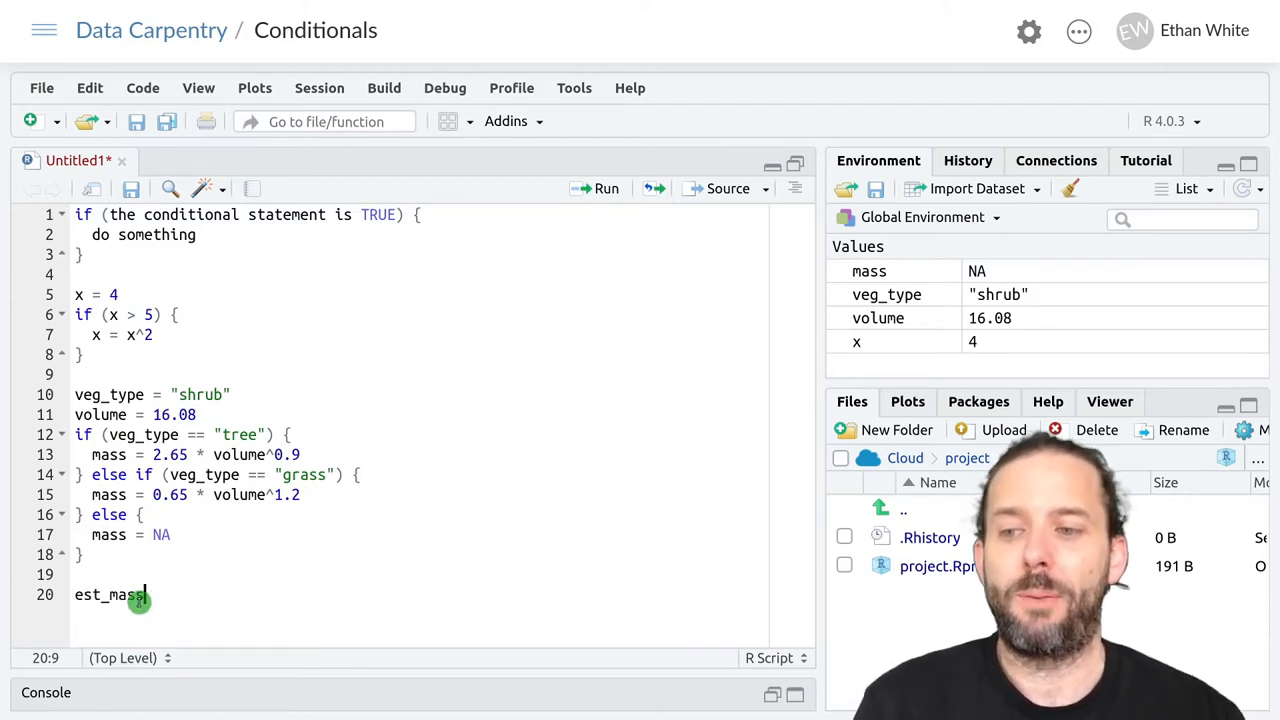
mouse_move(584, 548)
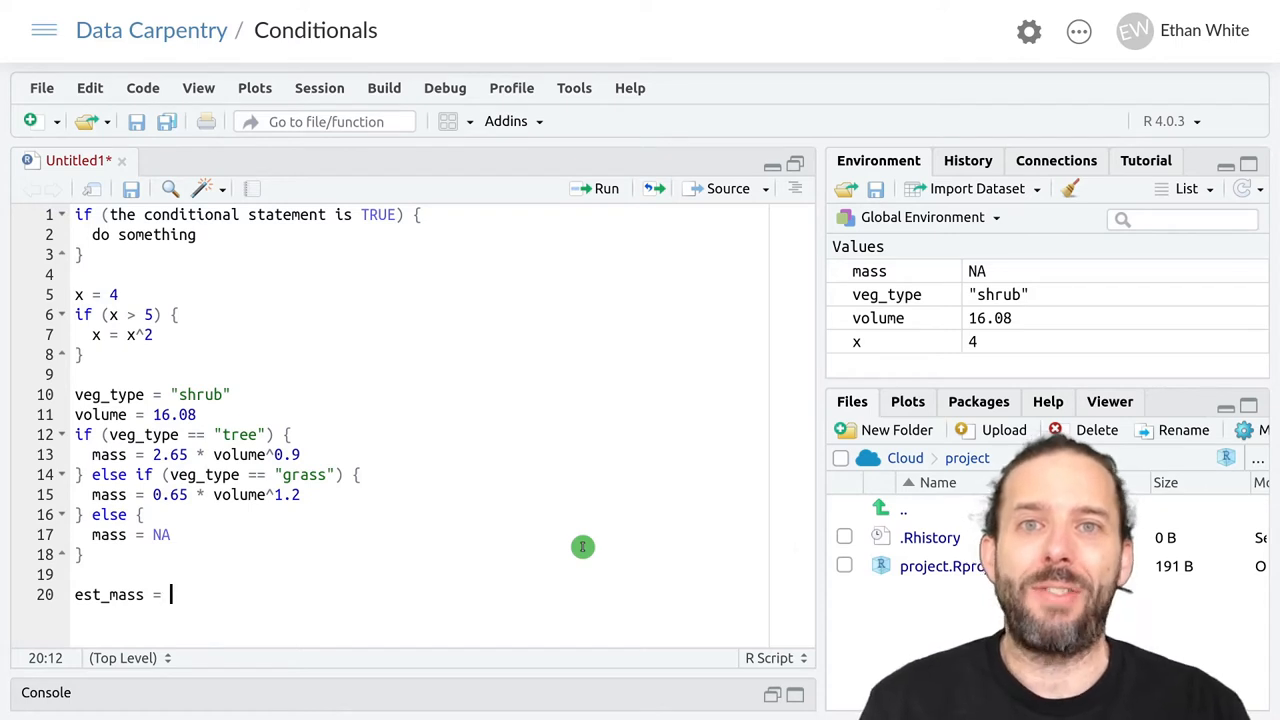
text(function)
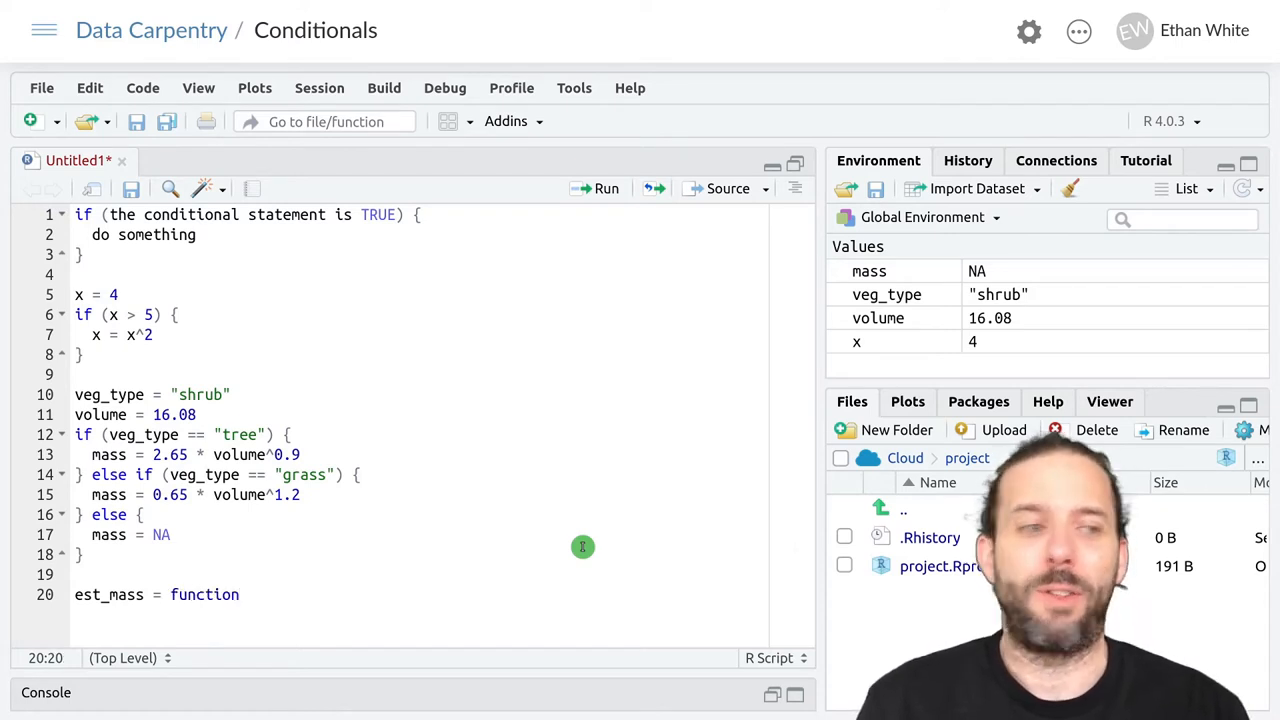
text(())
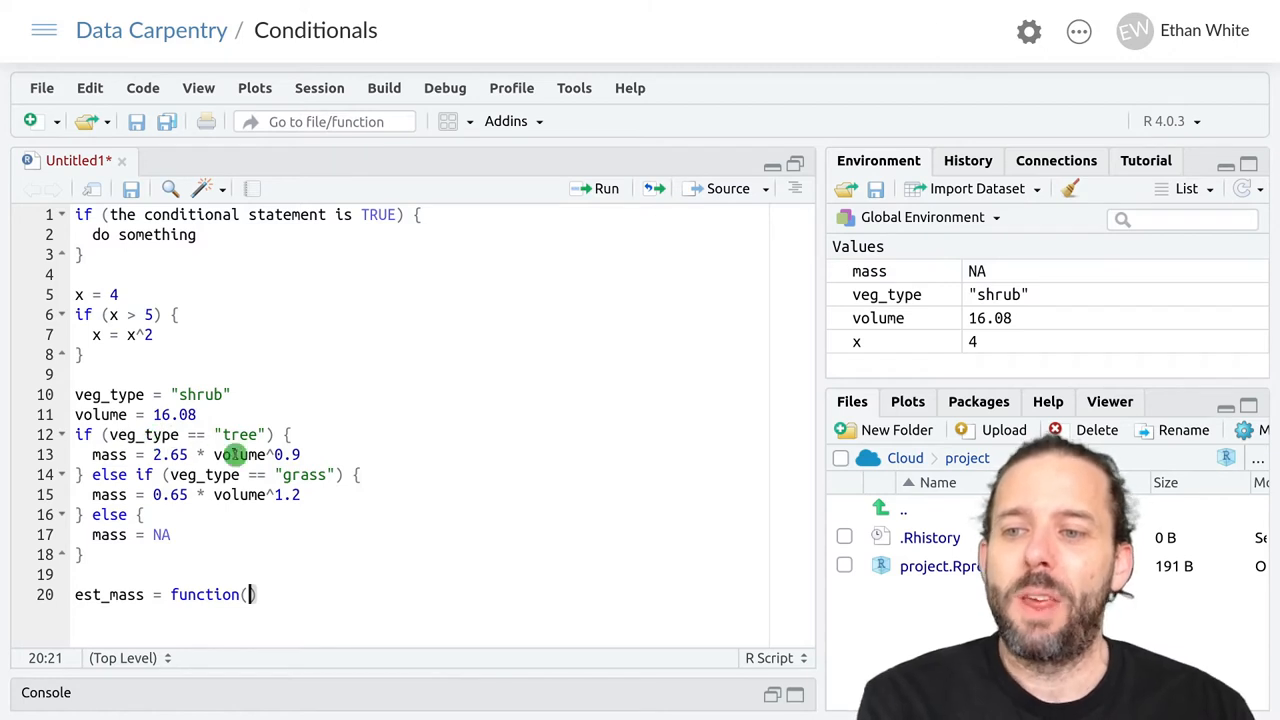
mouse_move(220, 428)
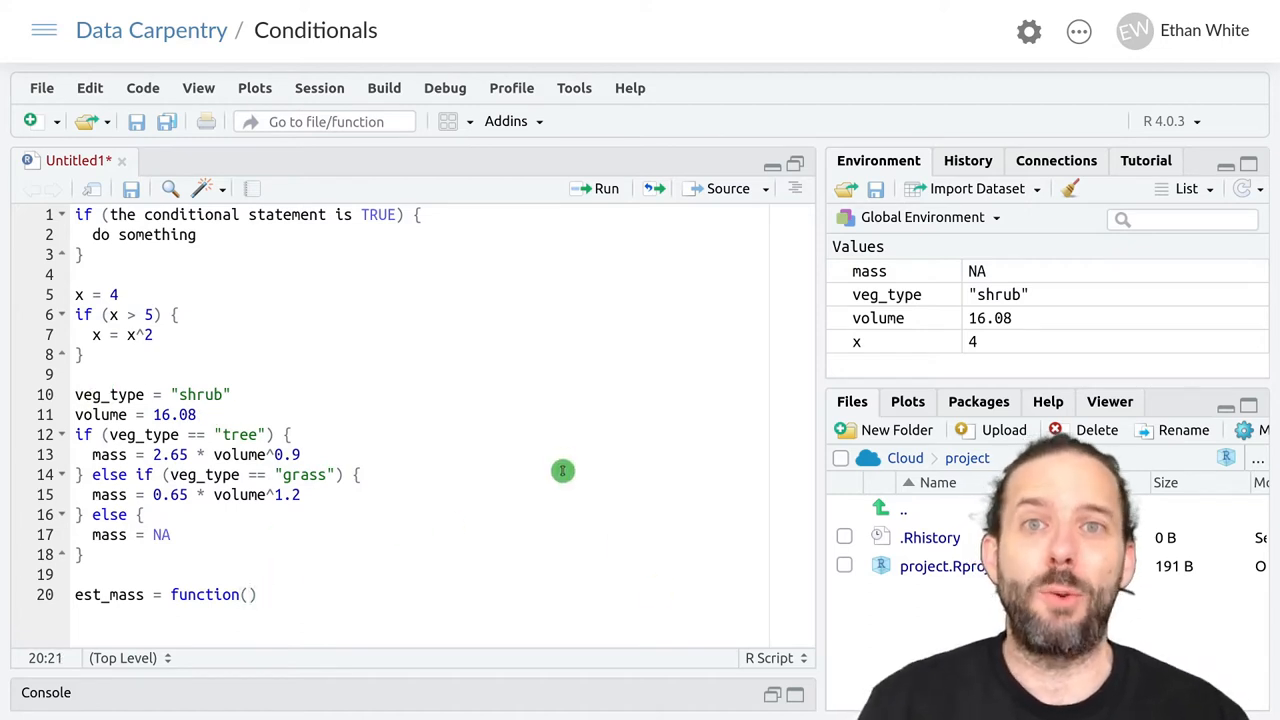
text(veg)
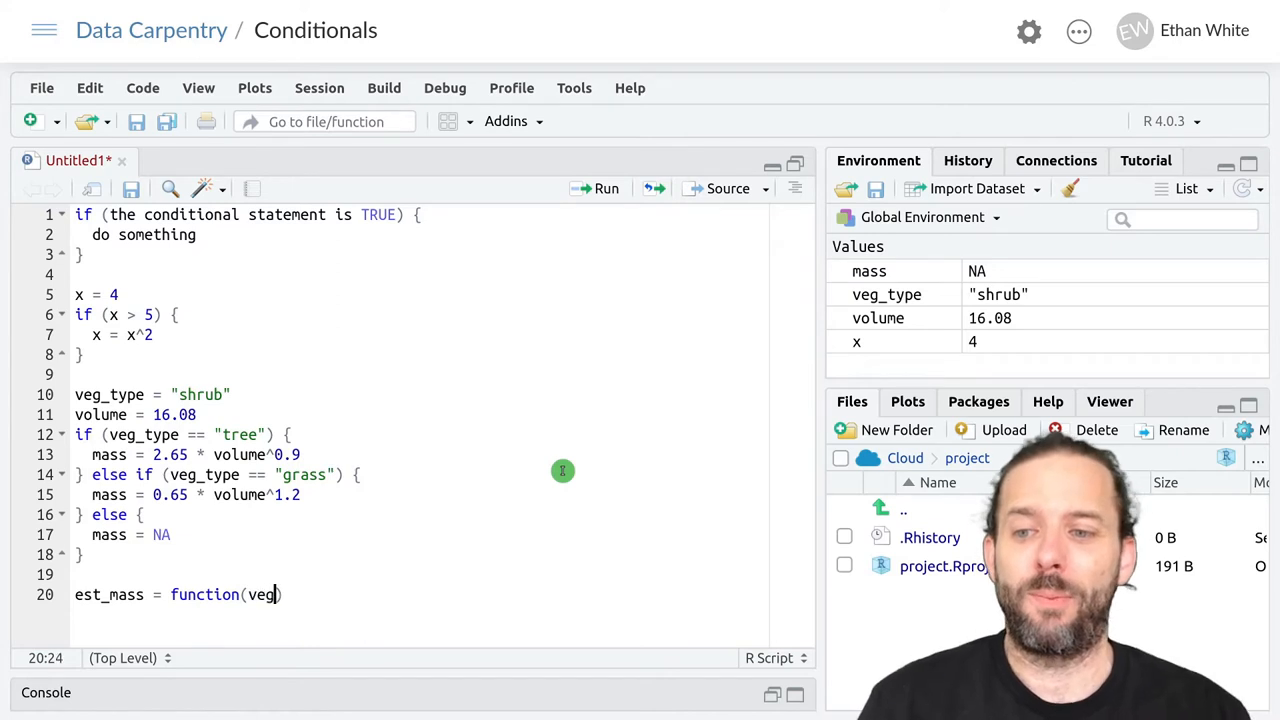
text(_)
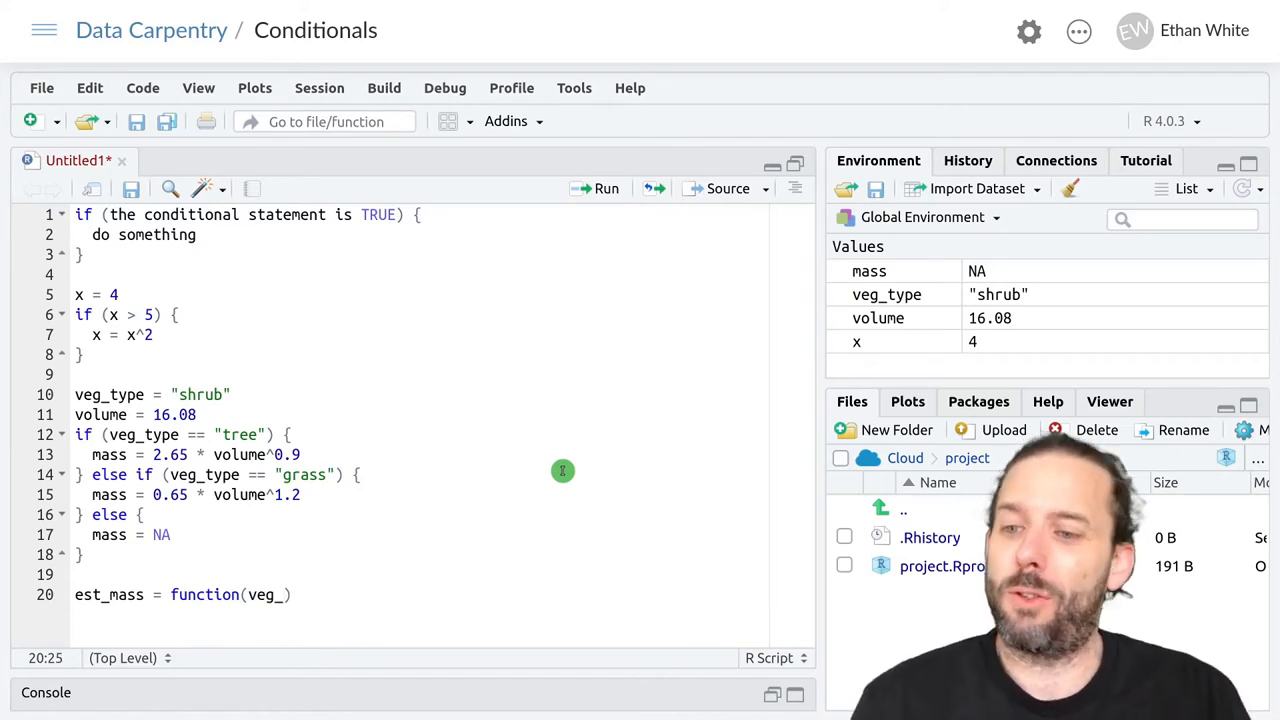
text(volume)
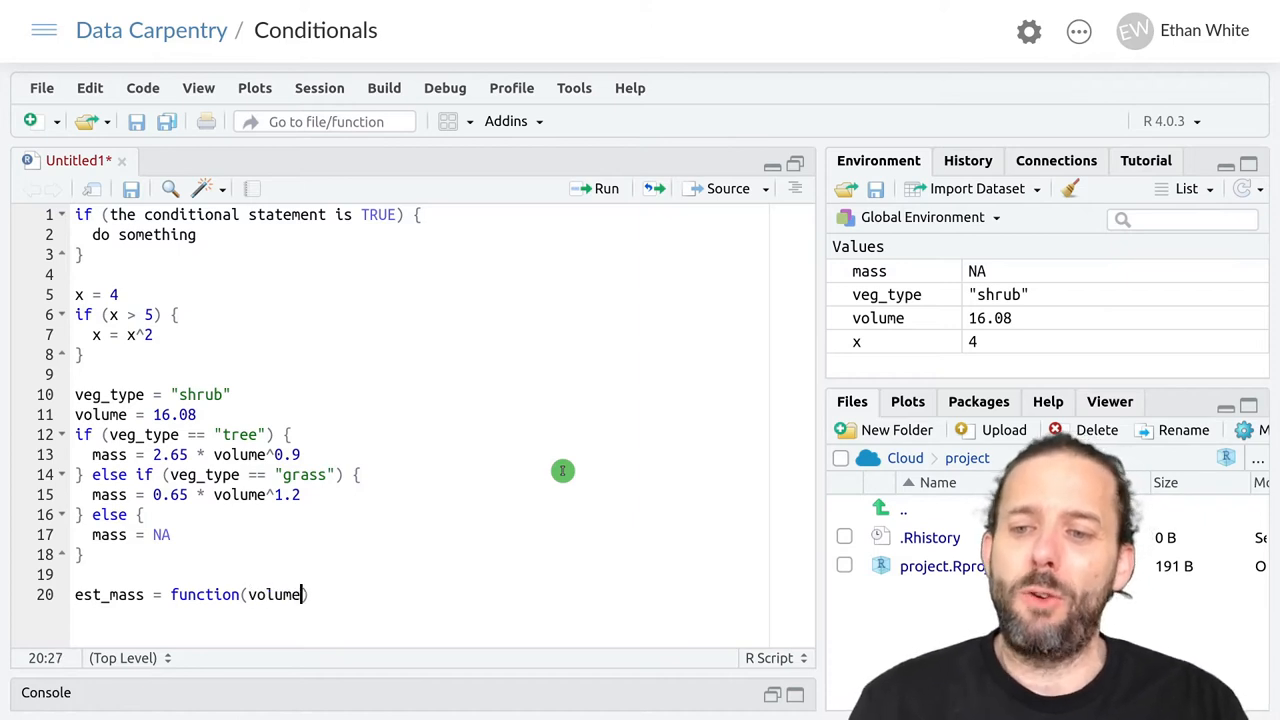
text(,)
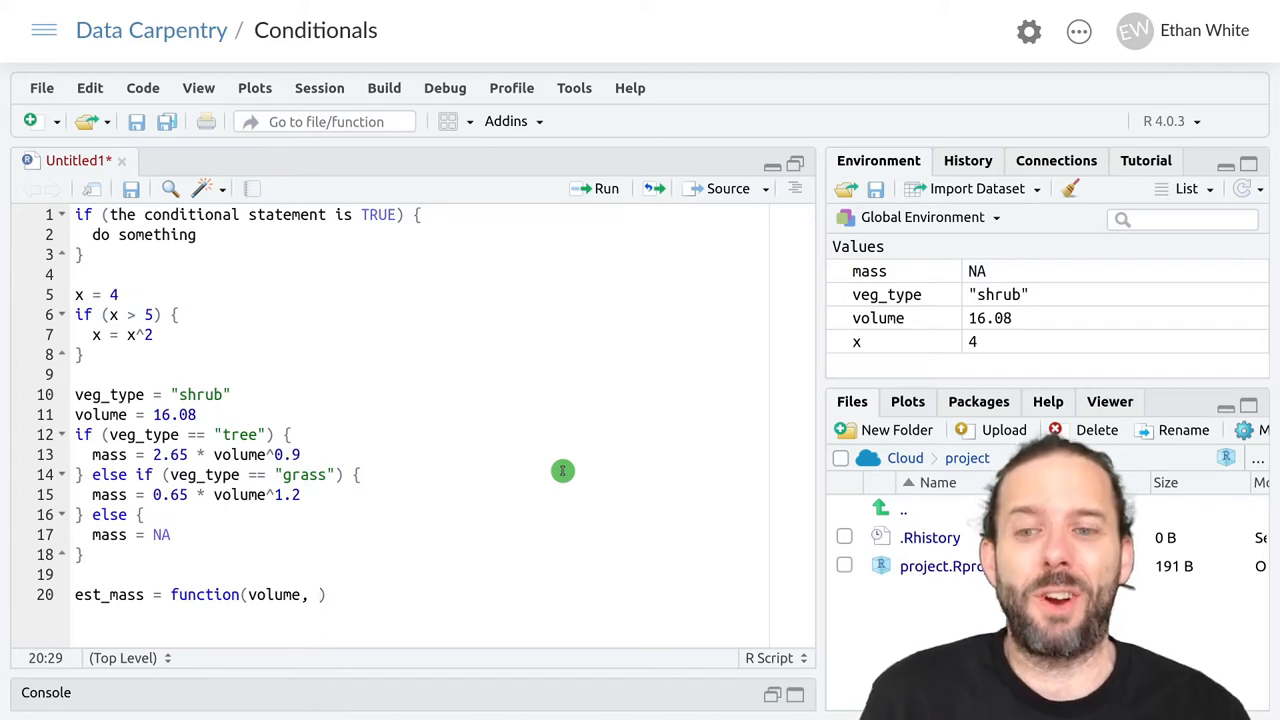
text(veg_type)
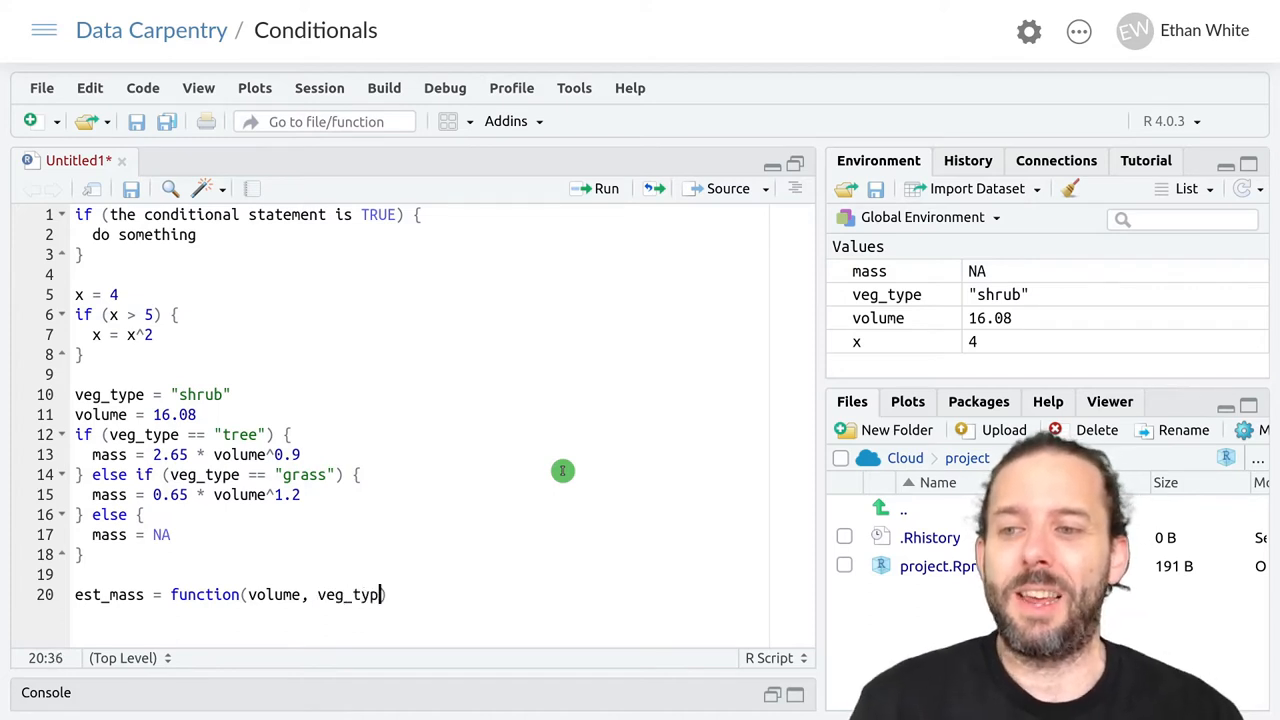
text(e))
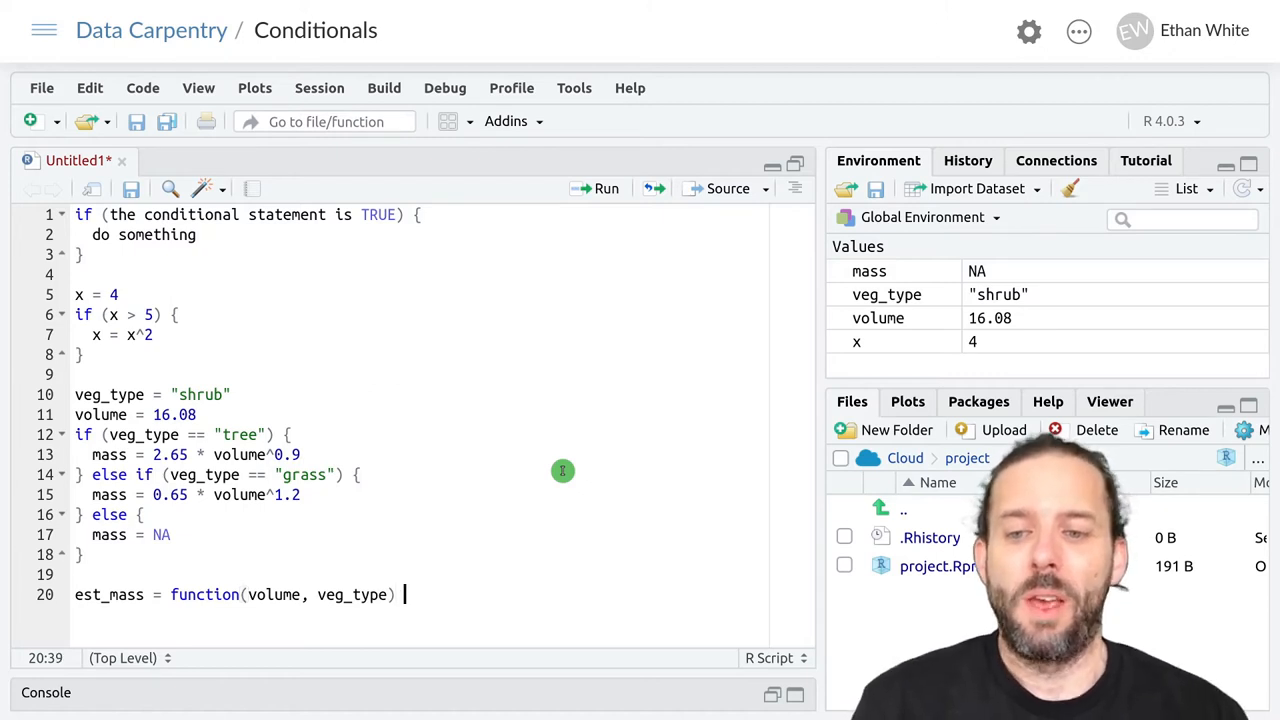
text({})
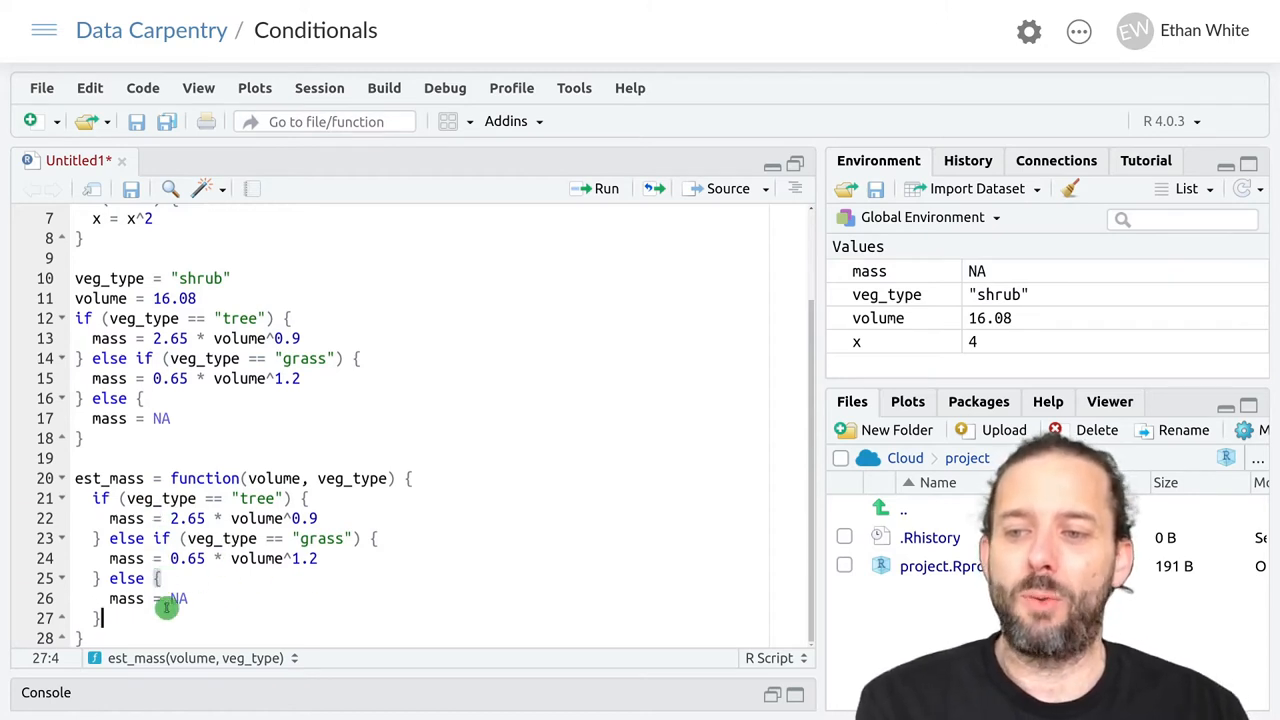
mouse_move(404, 508)
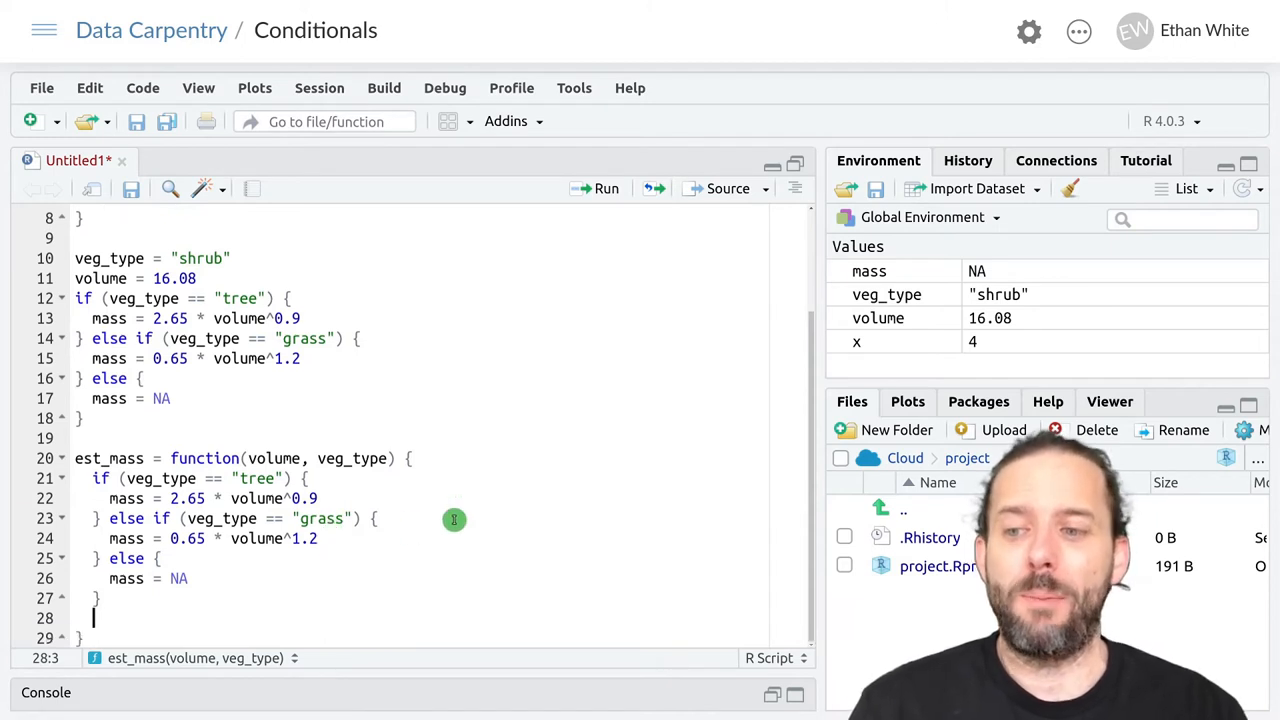
Step: Add return(mass) as the last line inside est_mass before the closing brace
text(reutrn)
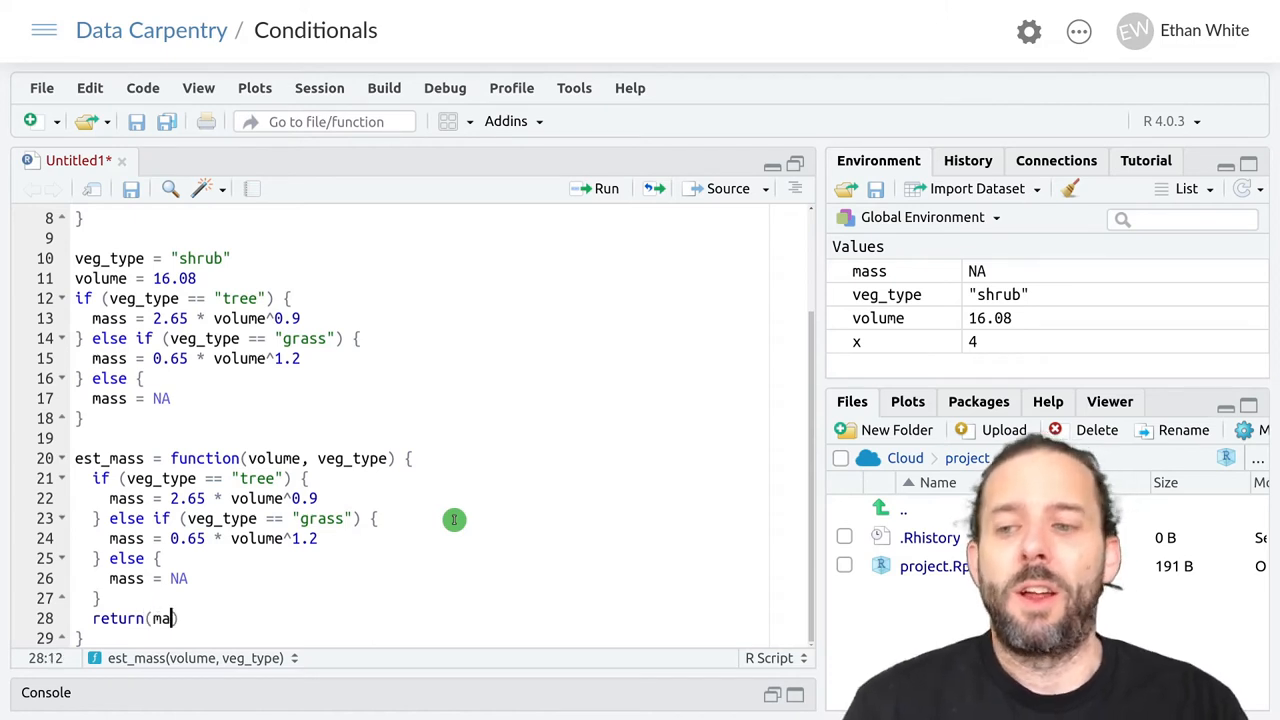
text(ss)
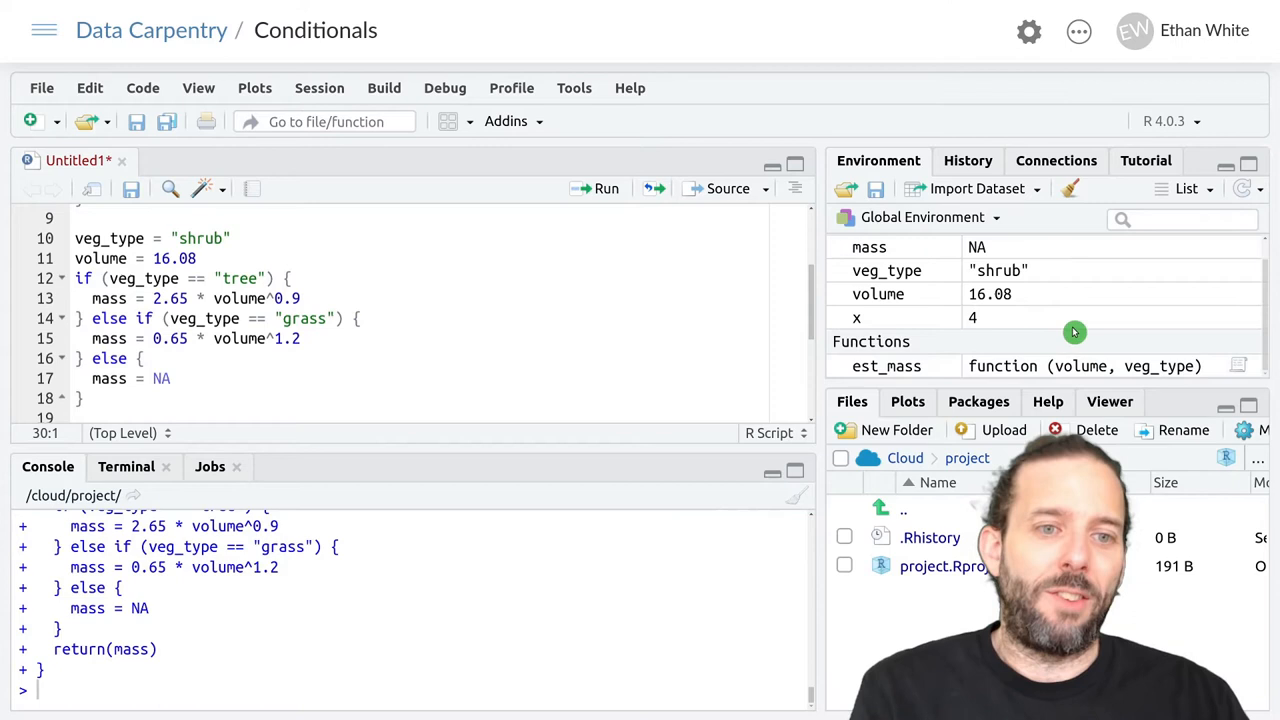
mouse_move(1018, 366)
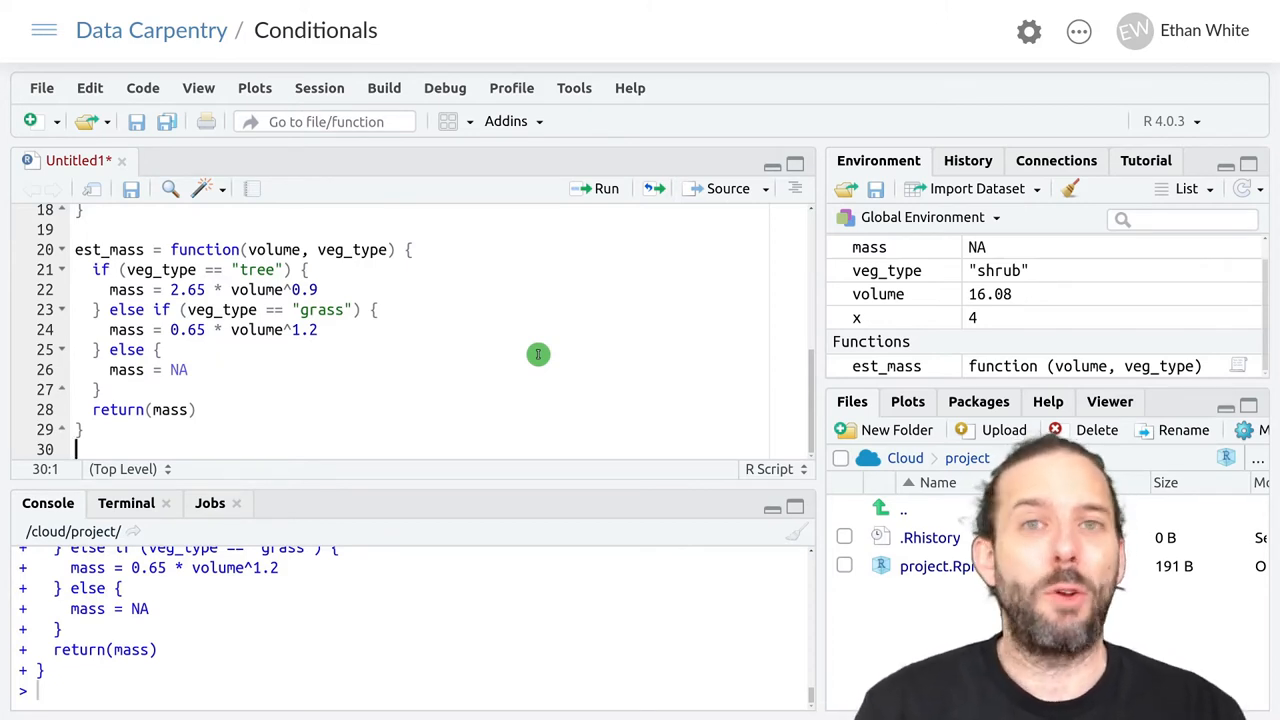
Step: Write est_mass(1.6, "tree") and est_mass(1.6, "grass") calls, the grass call returning 1.142503
text(est_mass()
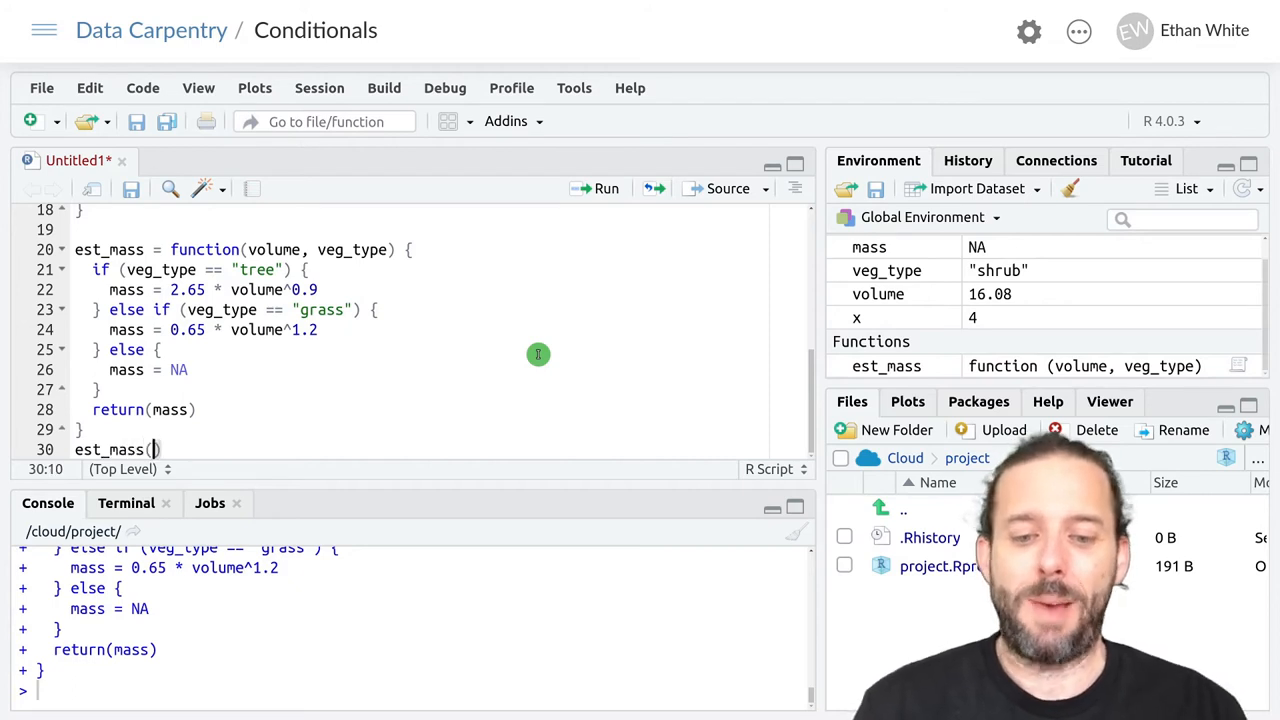
text(1.6)
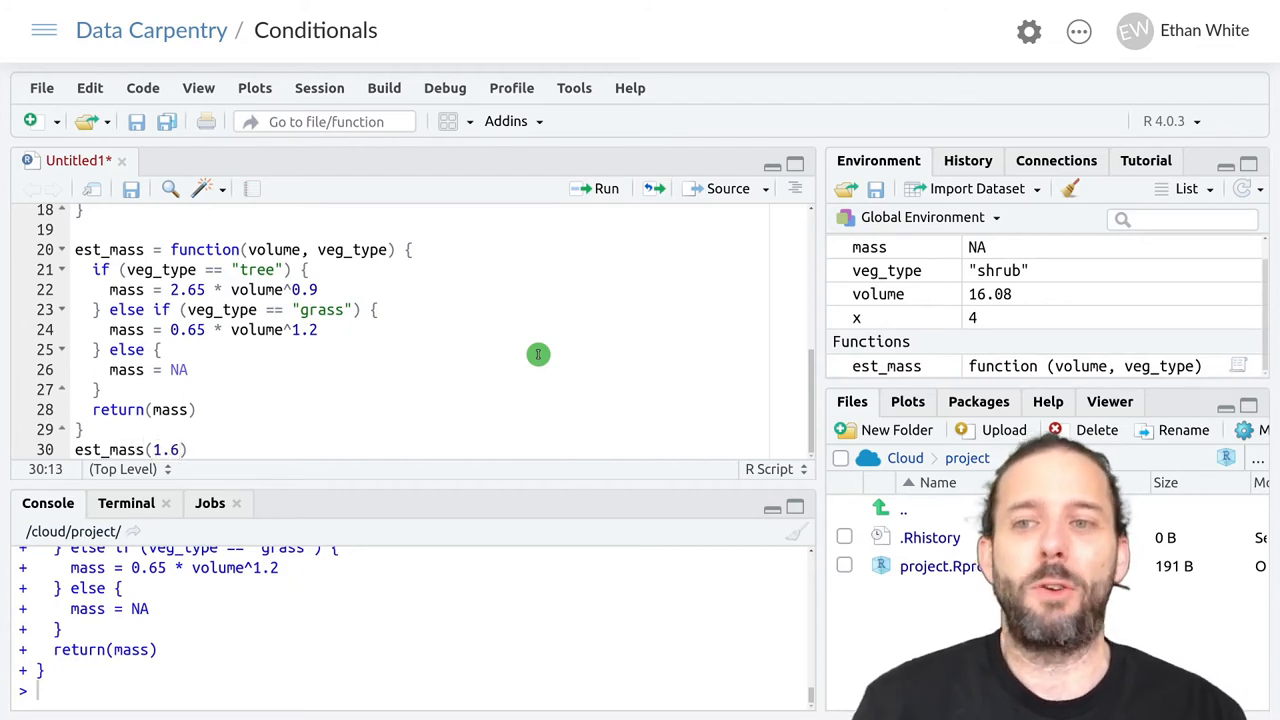
text(, "tree")
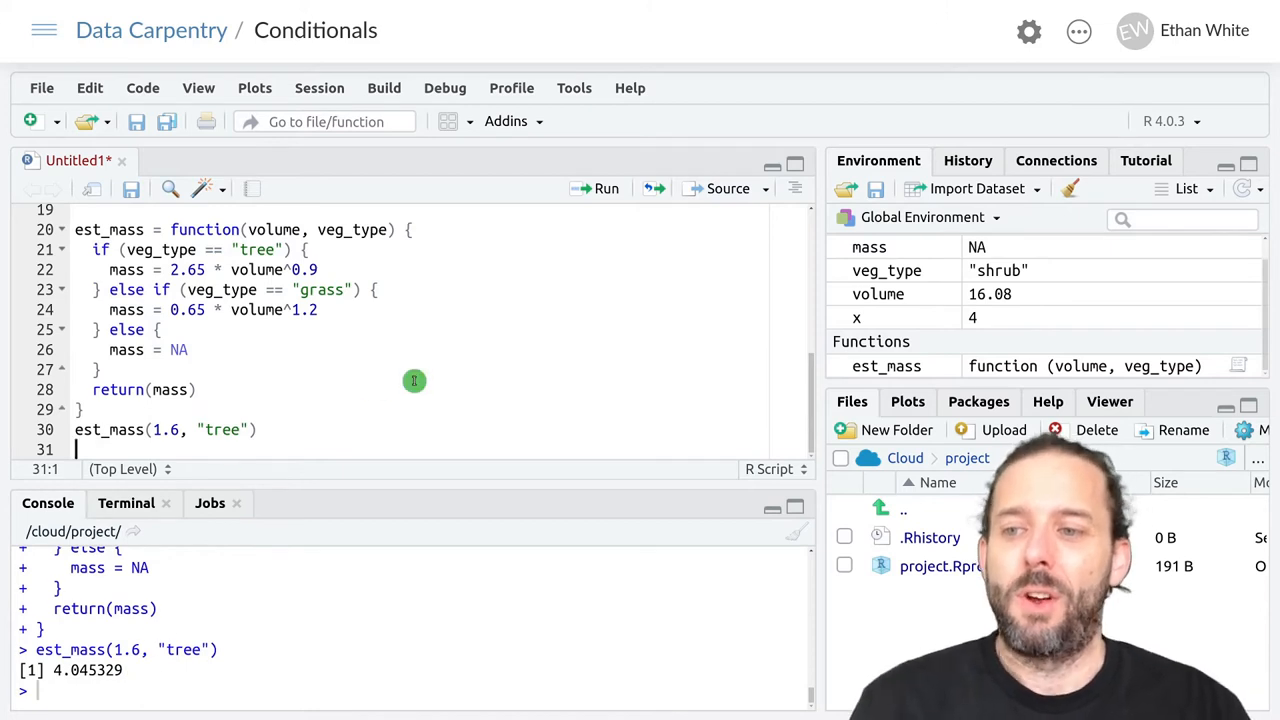
text(est_mass)
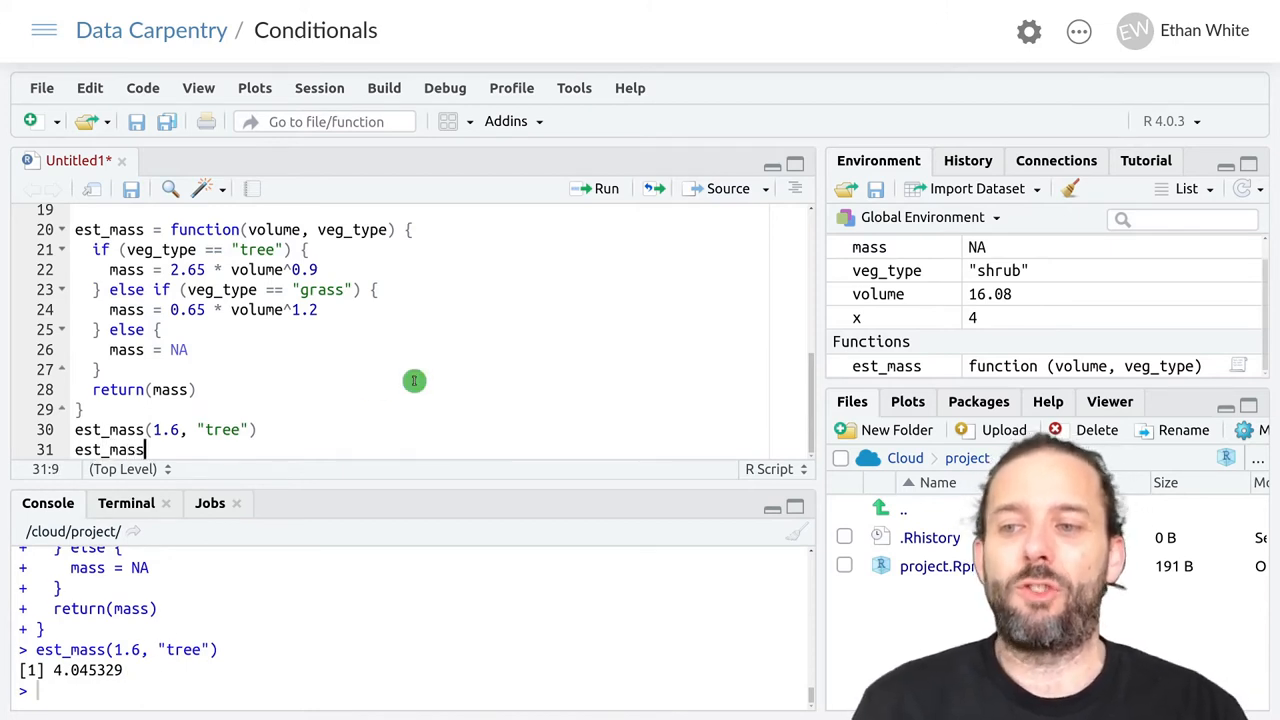
text((1.6))
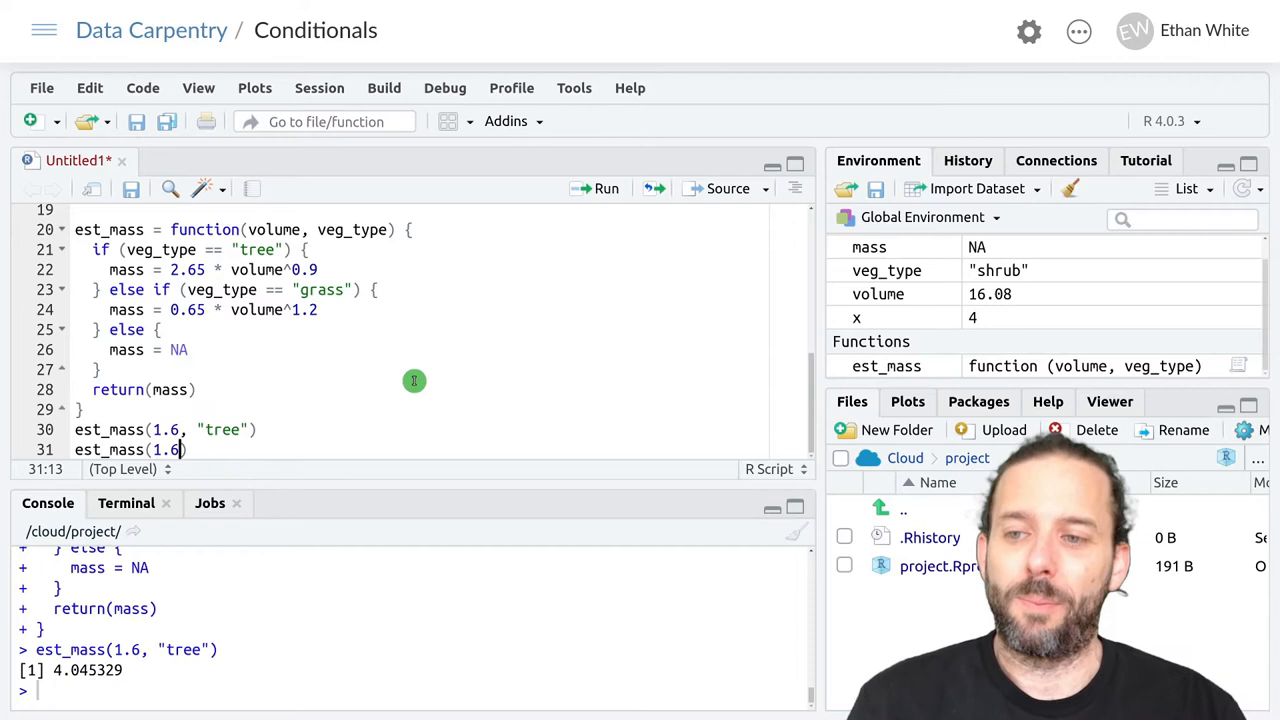
text(, ")
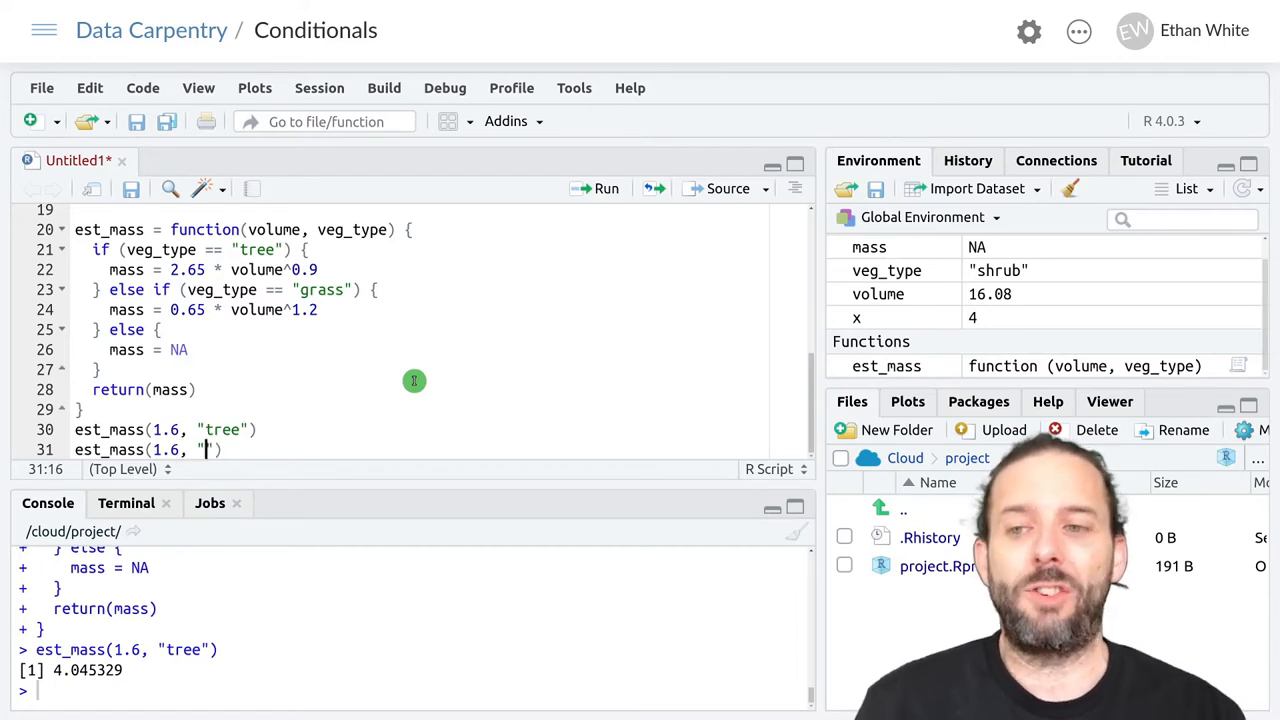
text(grass"))
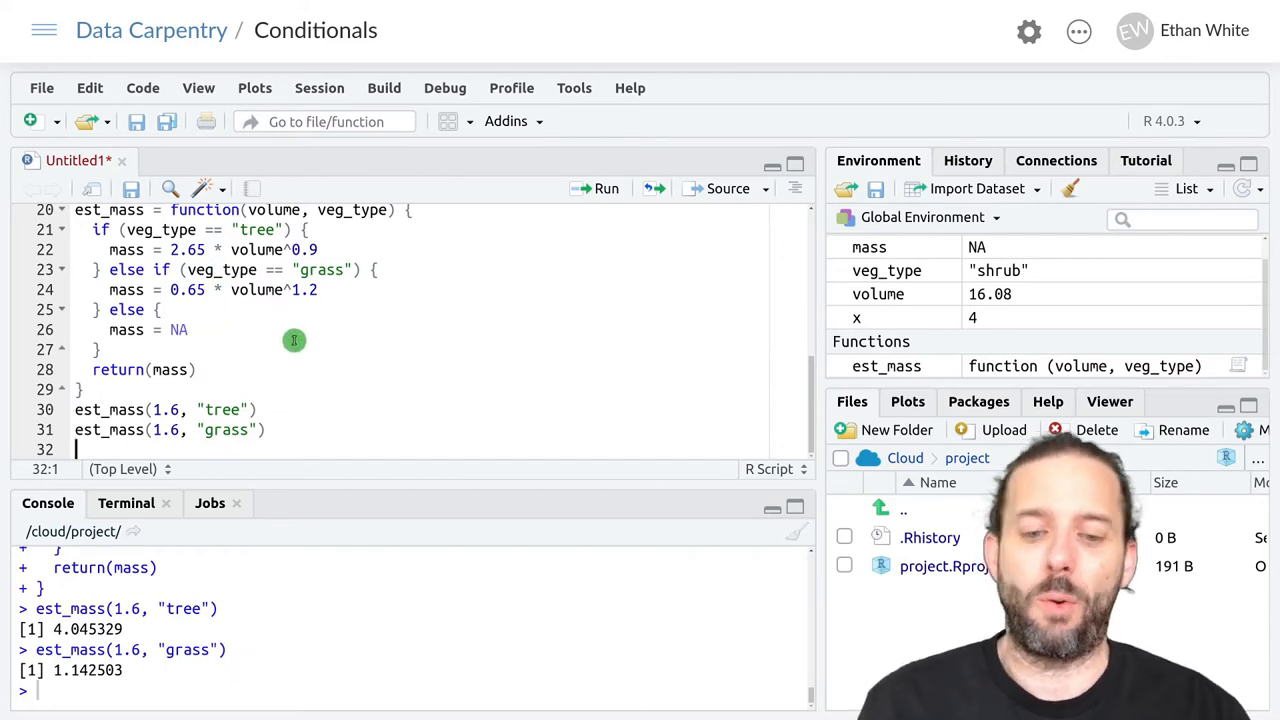
Step: Add an est_mass(1.6, "shrub") call on the next line beneath the grass call
text(esta)
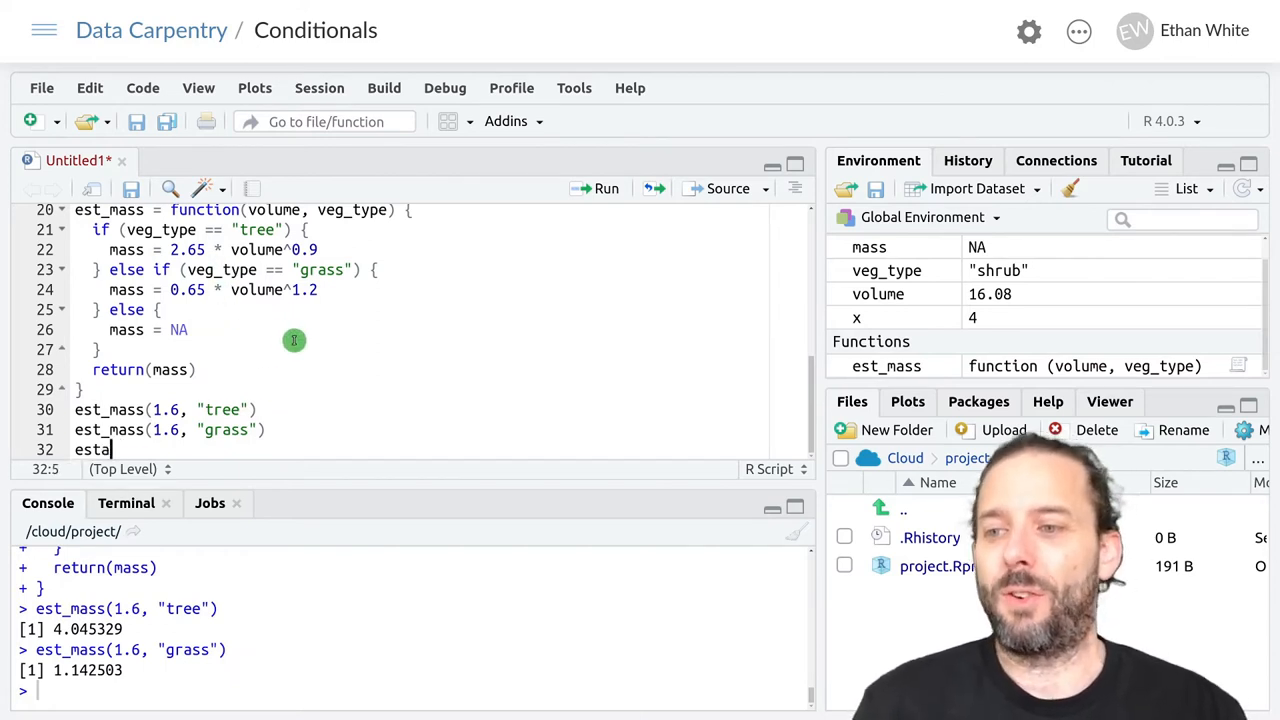
text(_mass())
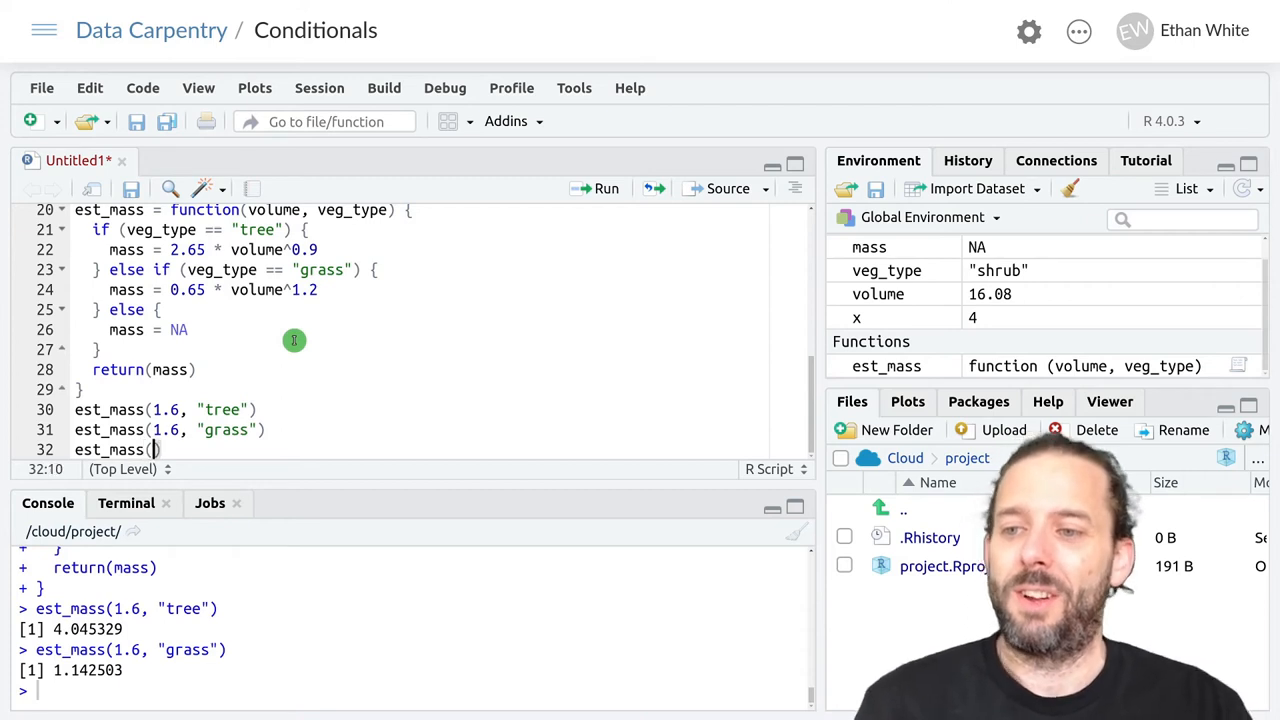
text(1.6)
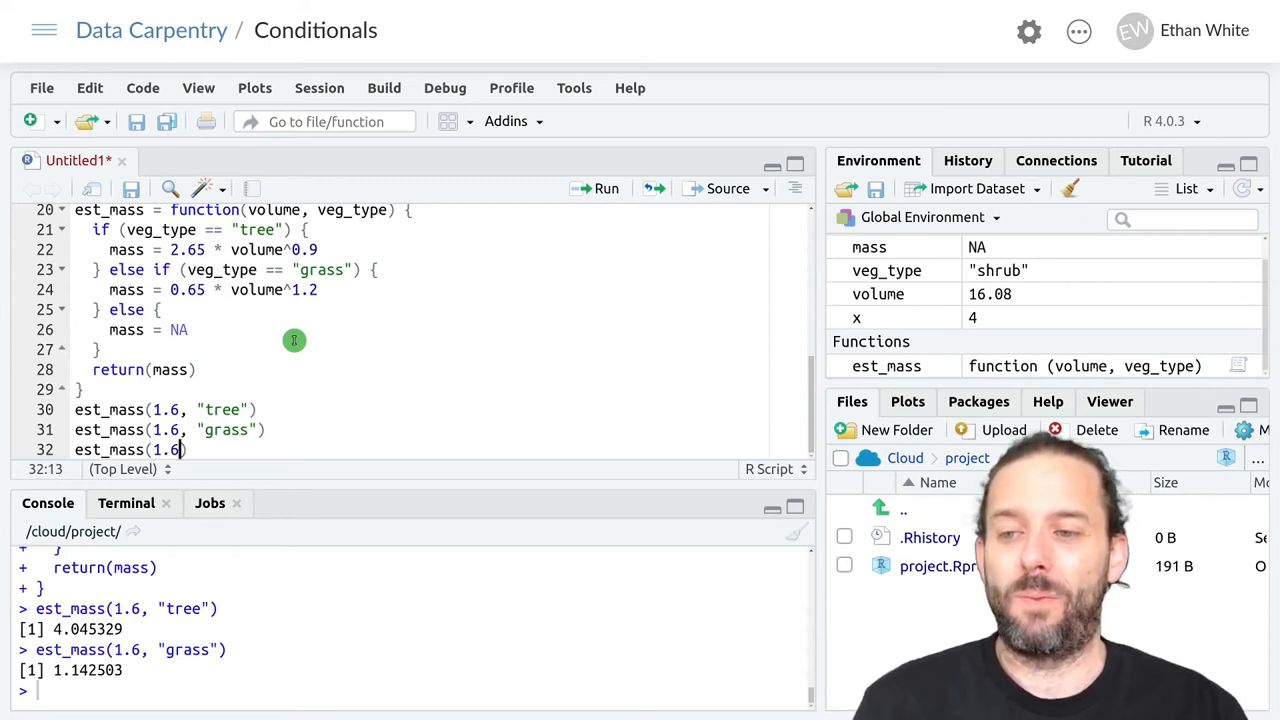
text(s")
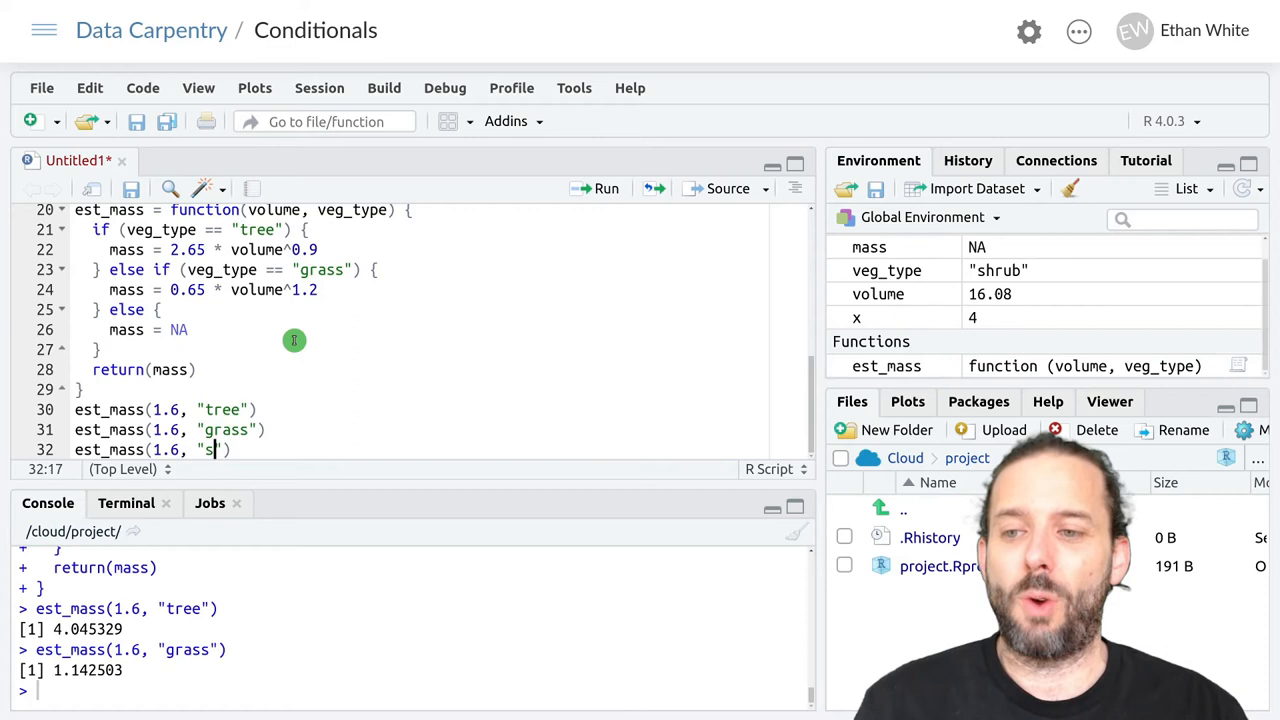
text(hrub)
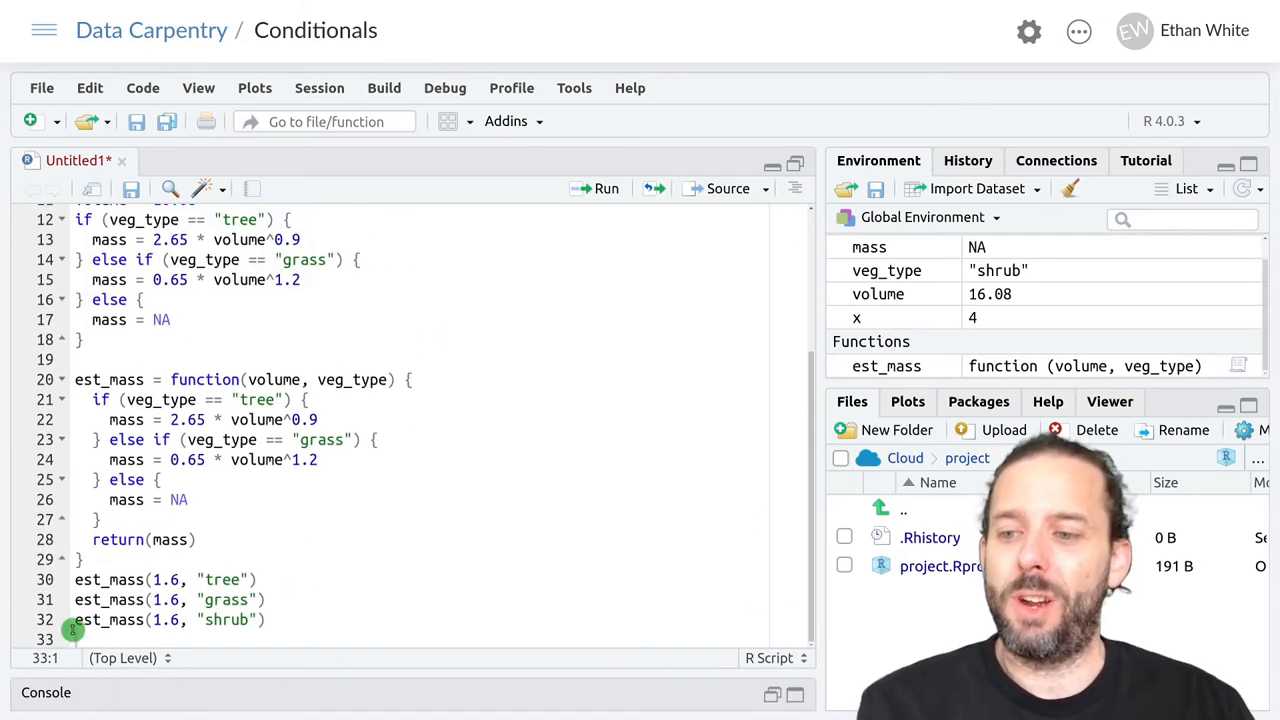
click(144, 620)
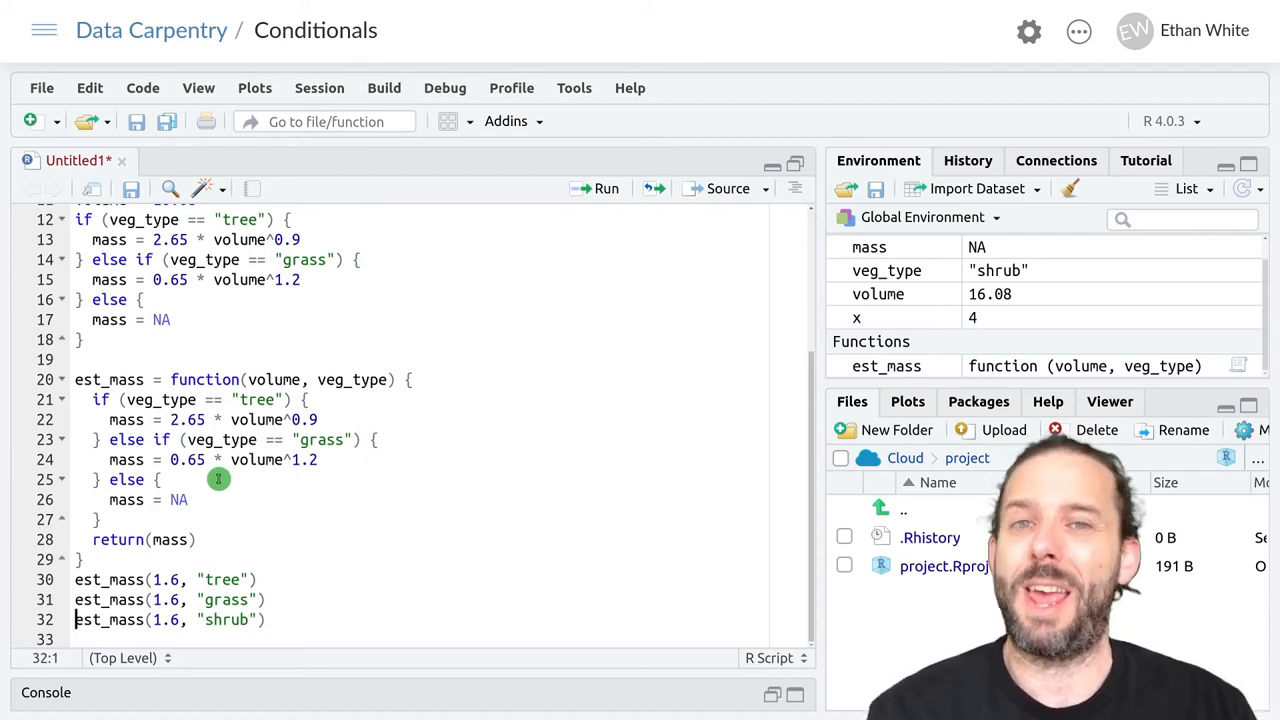
click(190, 500)
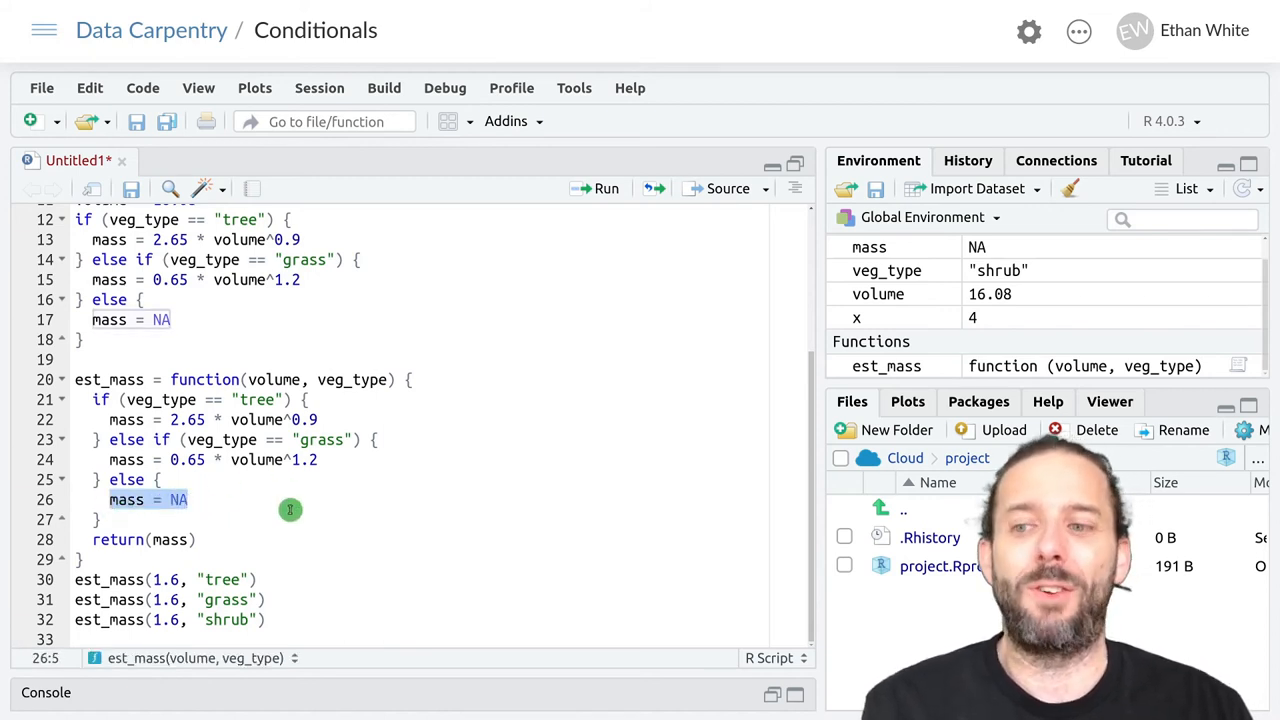
mouse_move(702, 400)
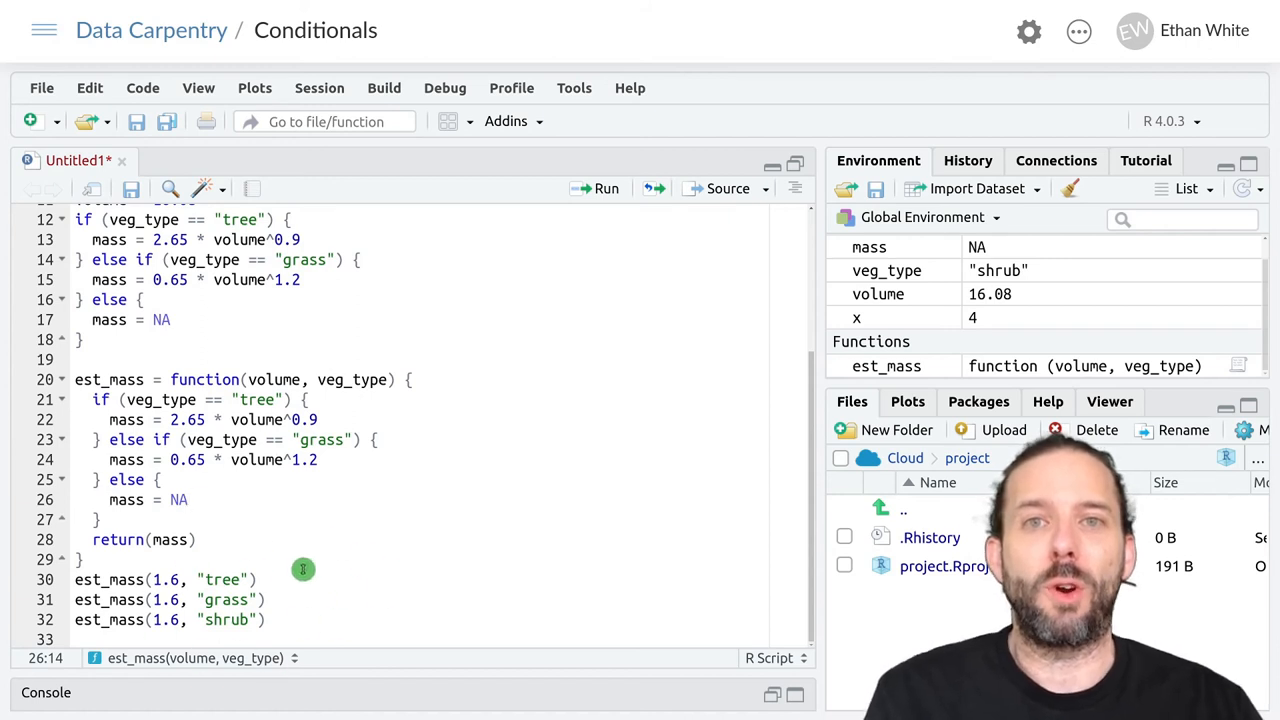
mouse_move(308, 632)
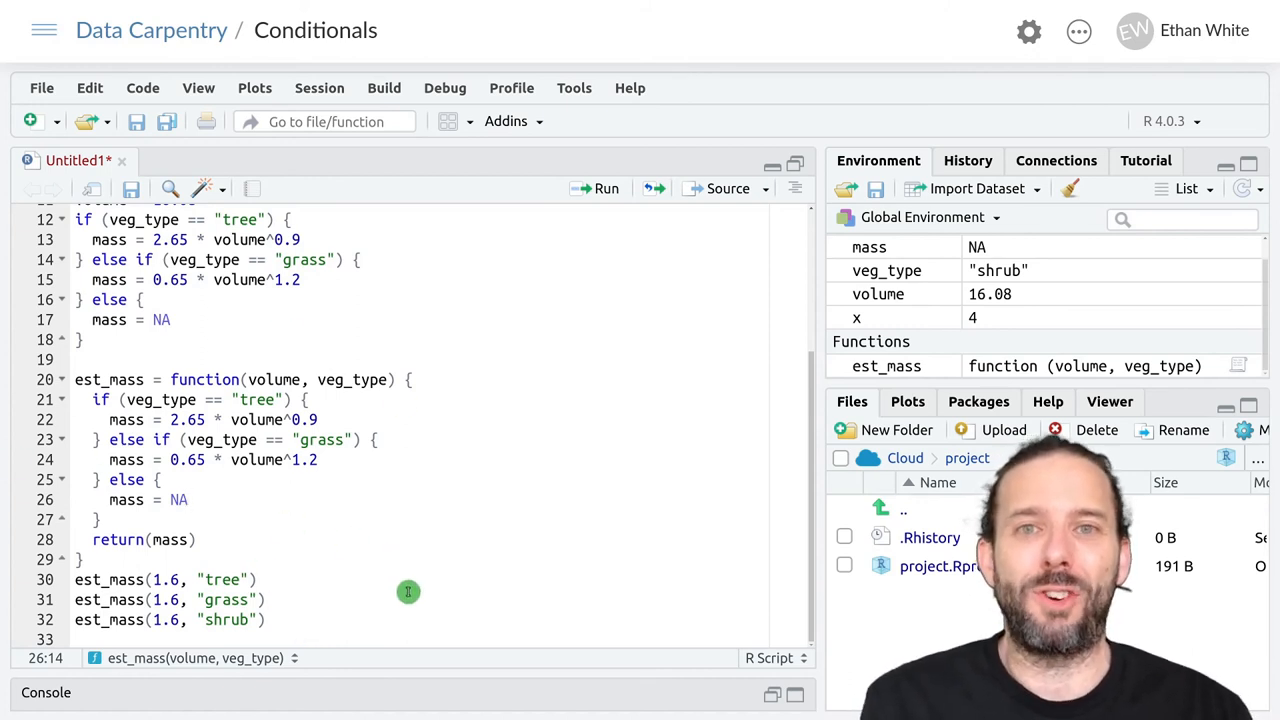
mouse_move(406, 612)
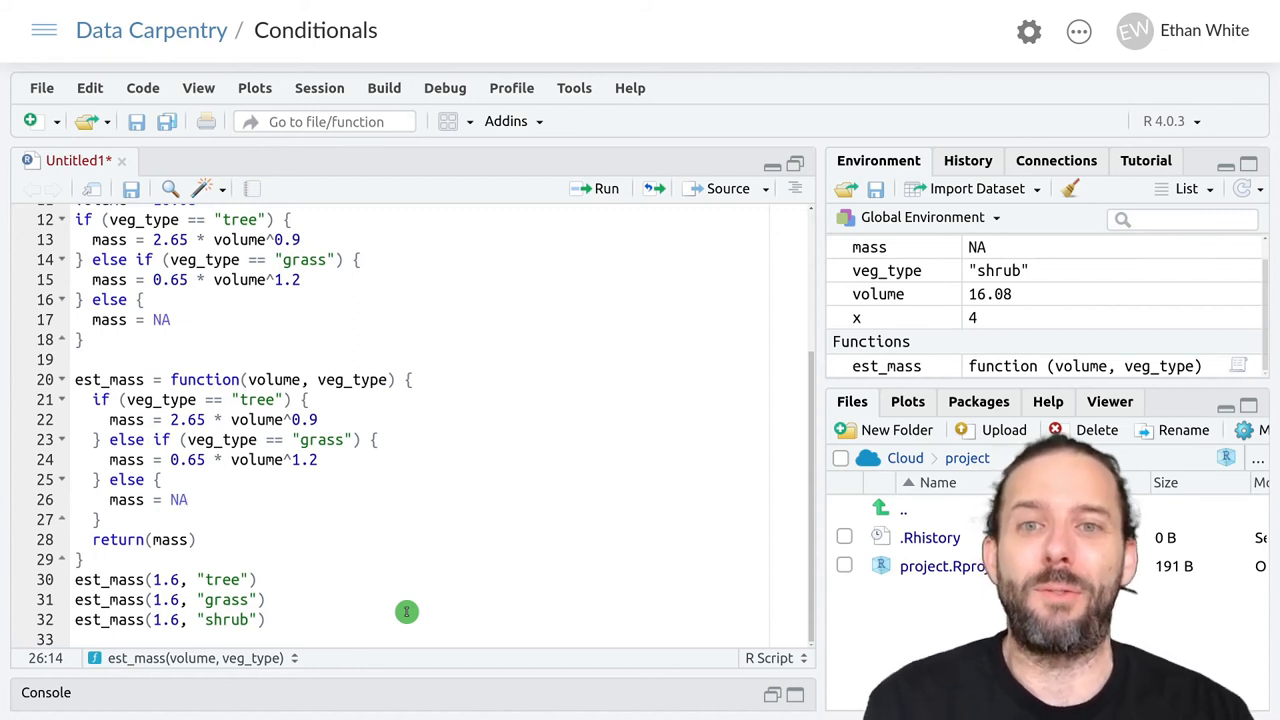
mouse_move(398, 580)
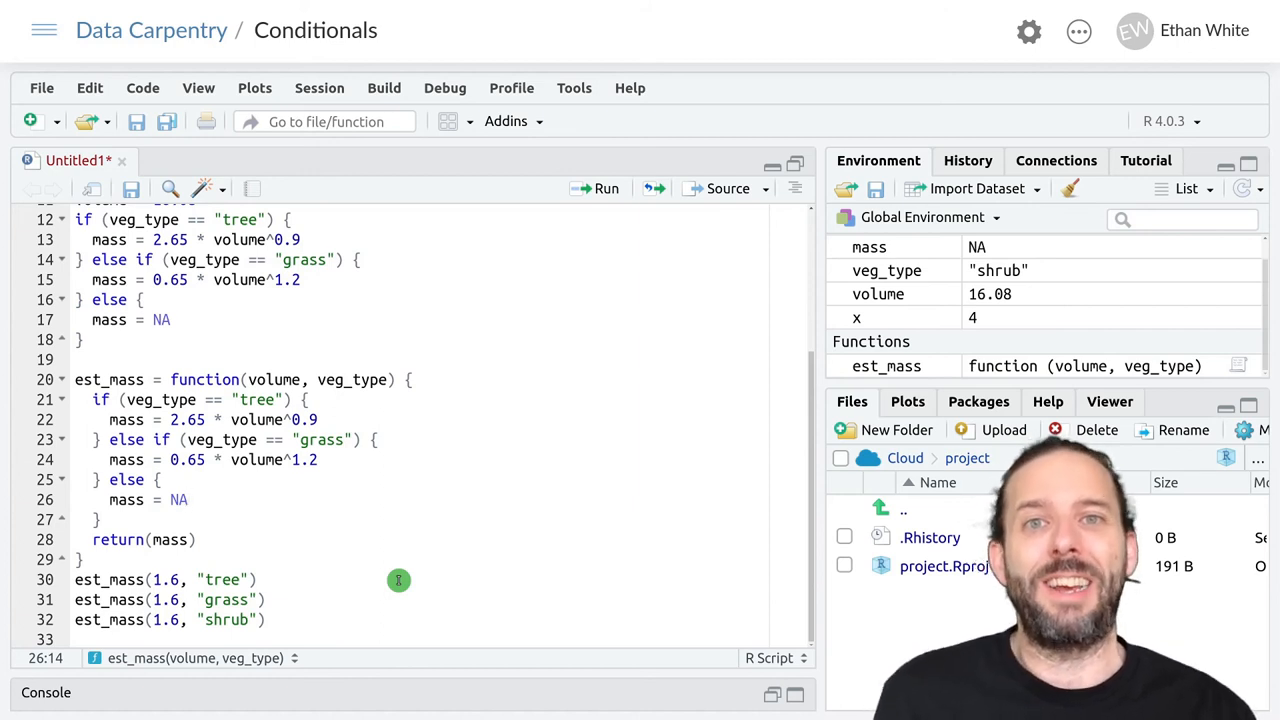
mouse_move(252, 574)
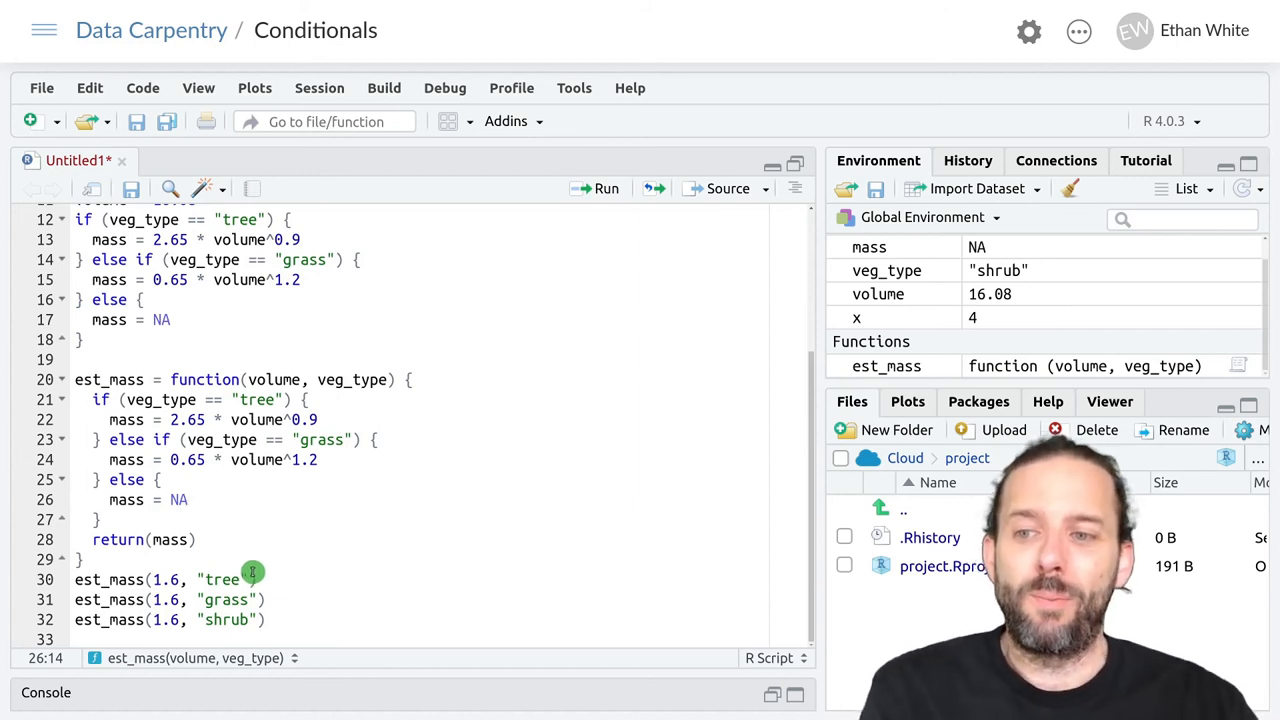
mouse_move(140, 516)
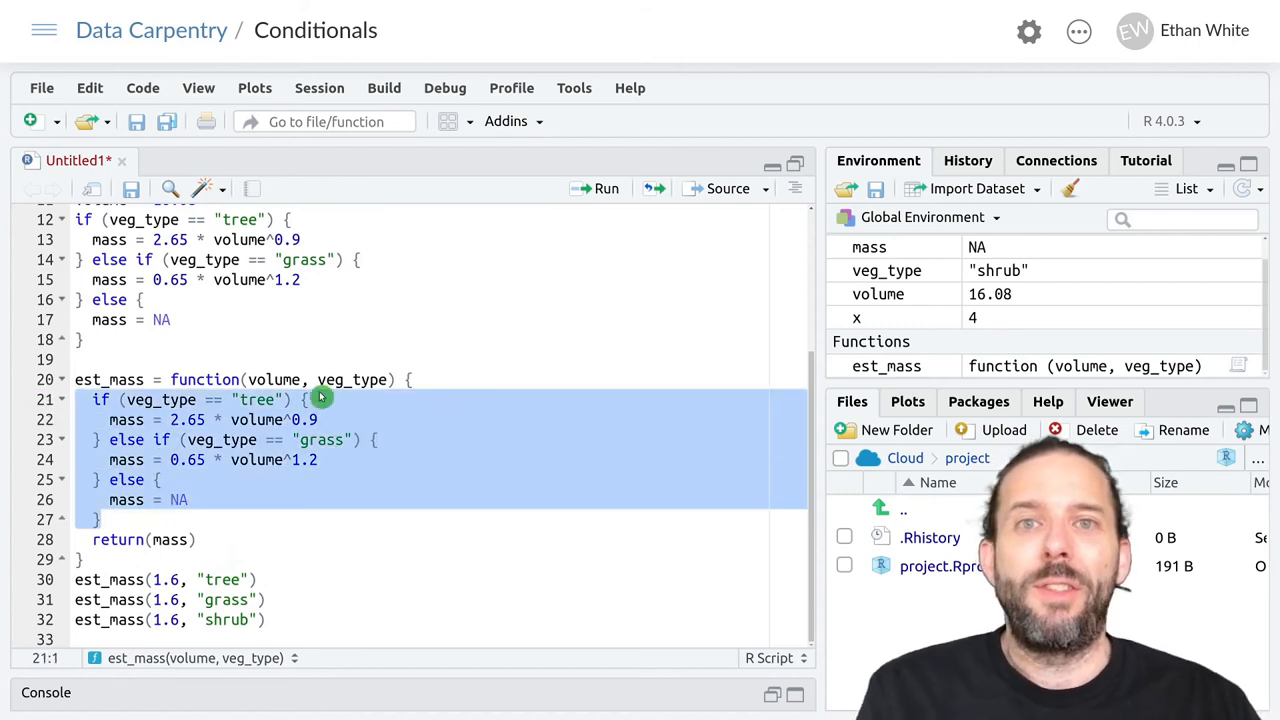
mouse_move(372, 472)
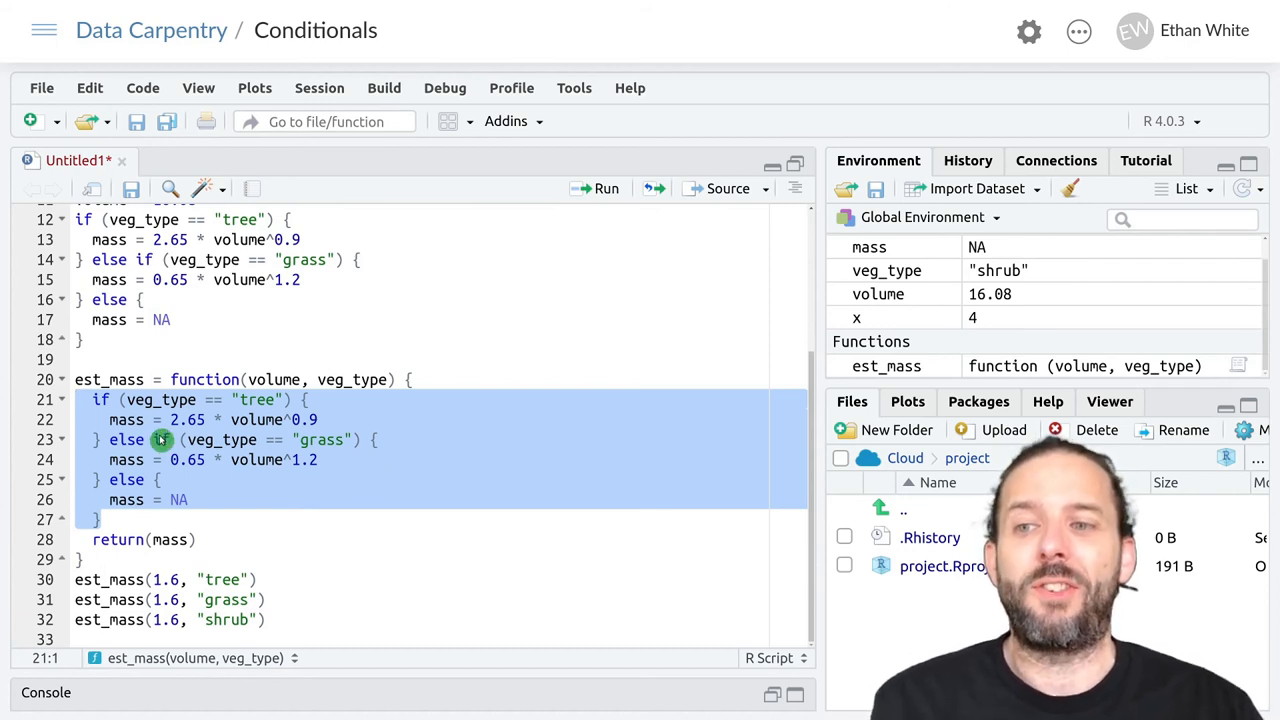
mouse_move(232, 500)
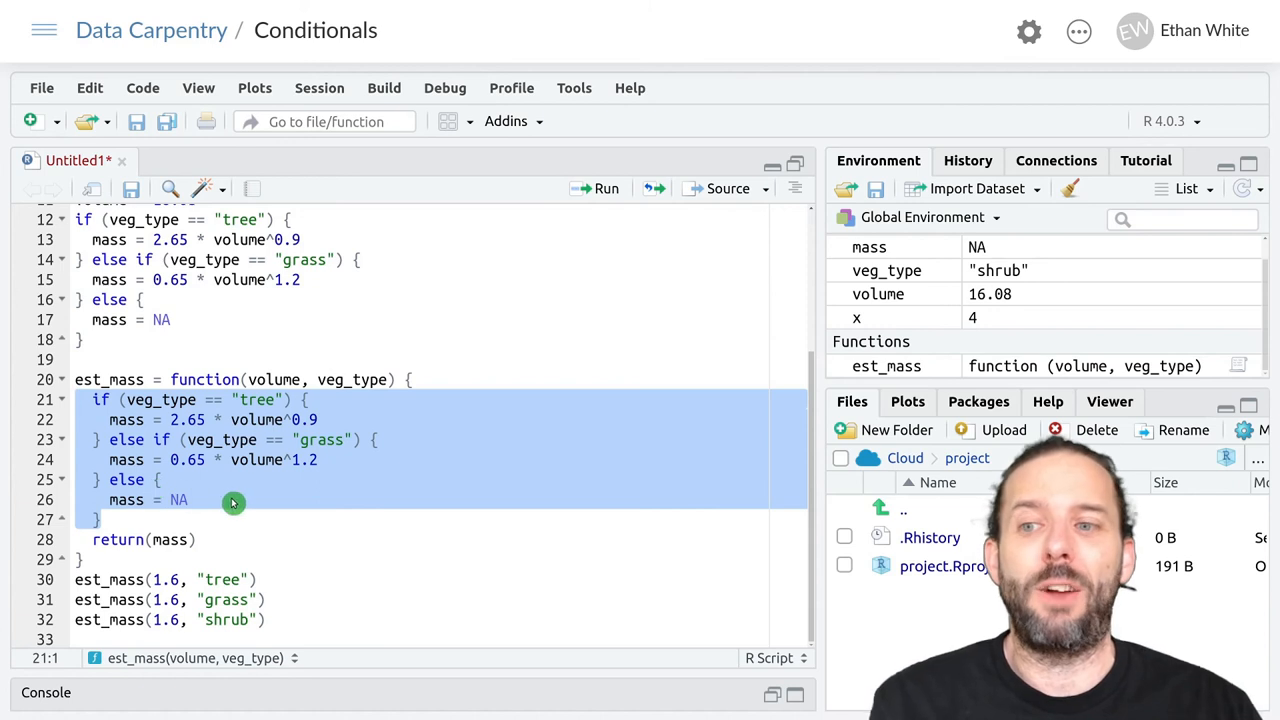
click(136, 500)
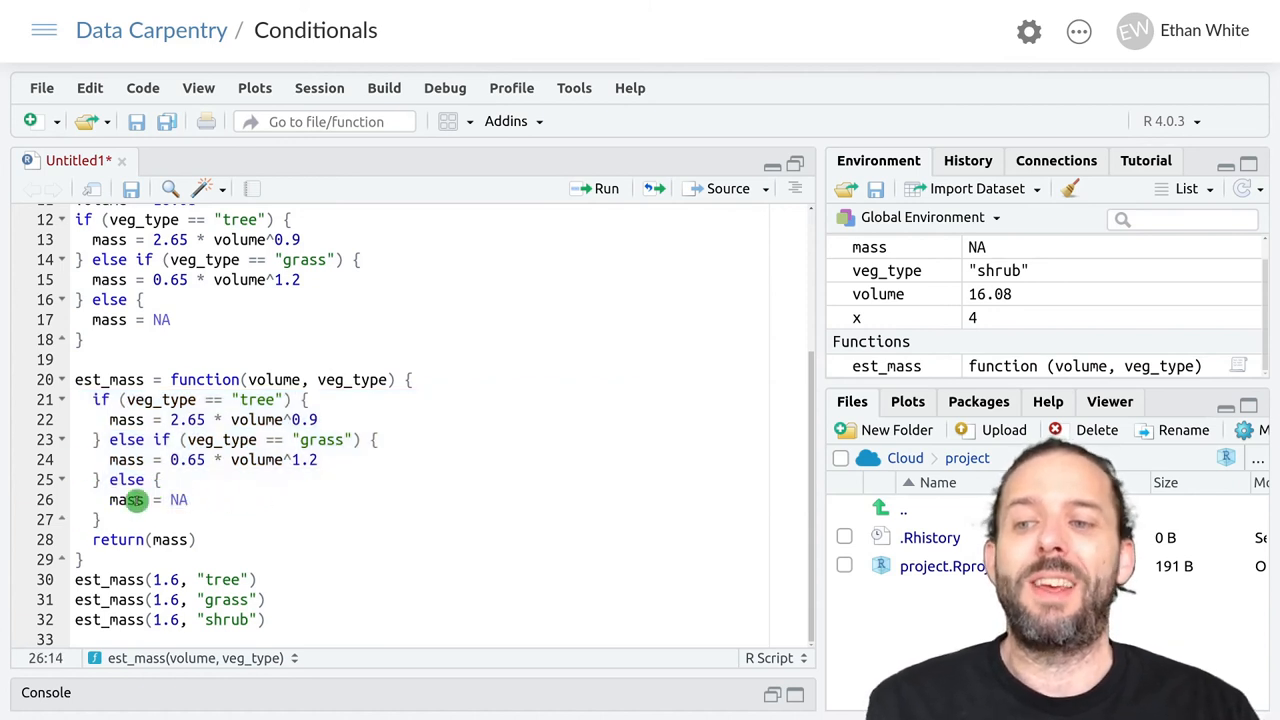